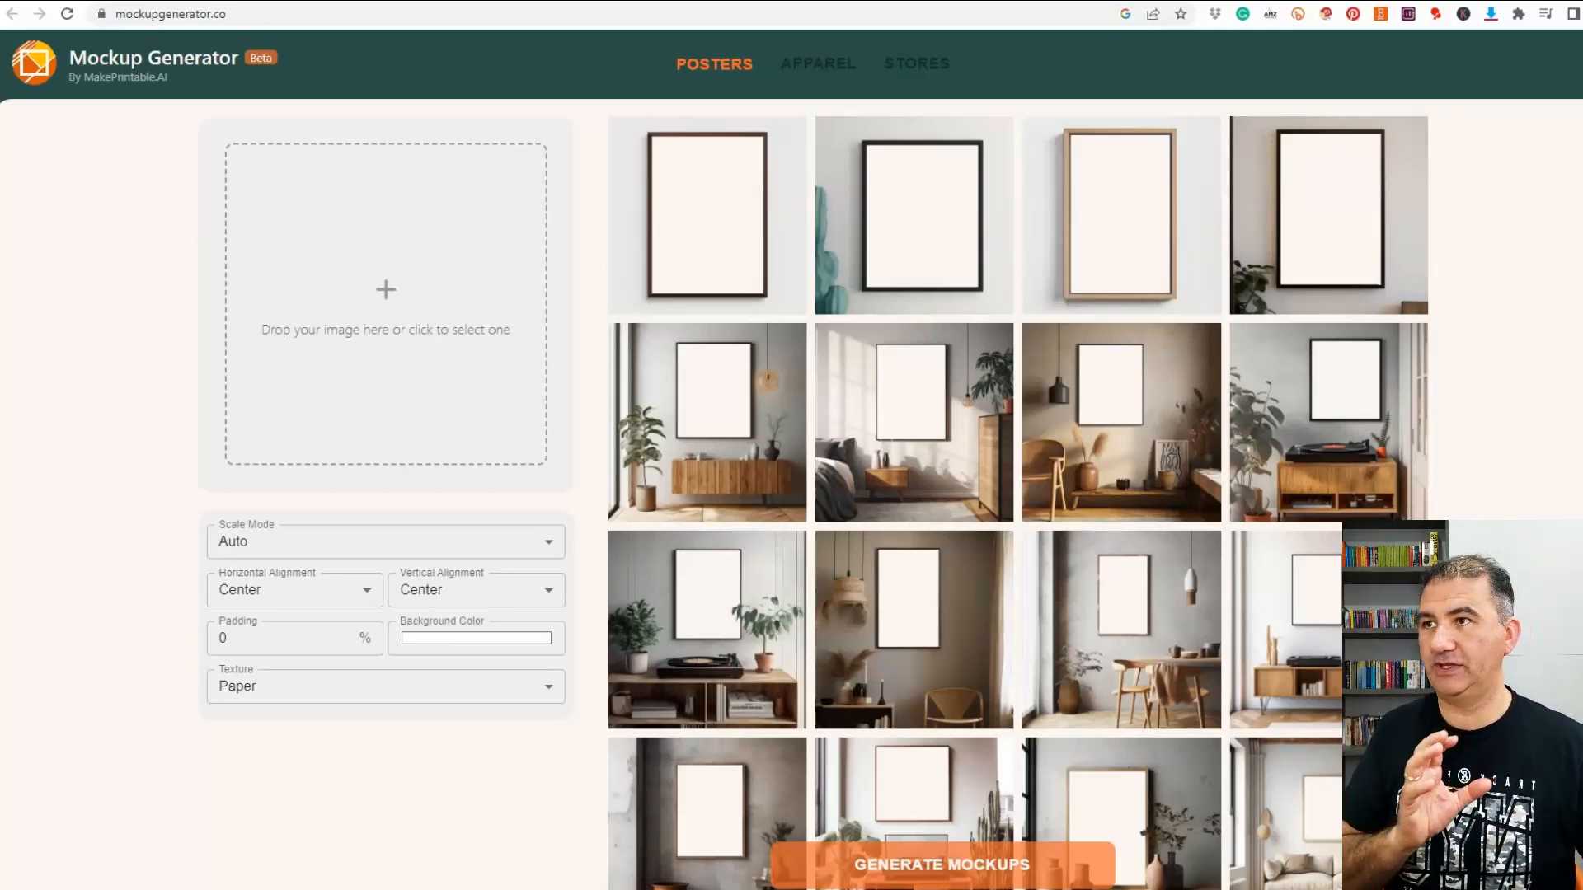
mouse_move(387, 253)
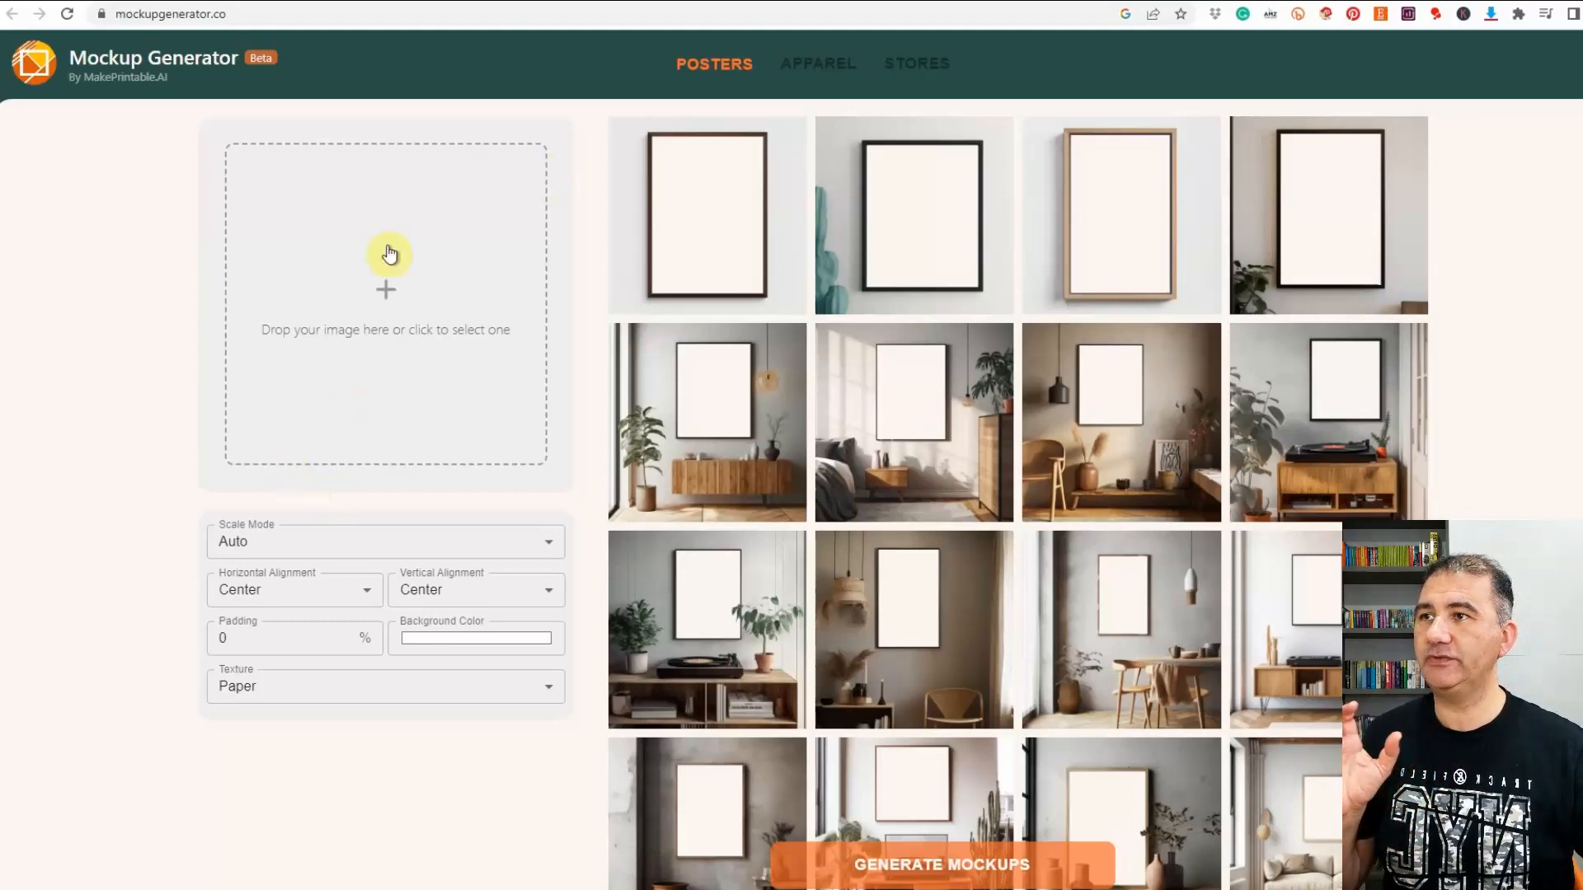
mouse_move(350, 352)
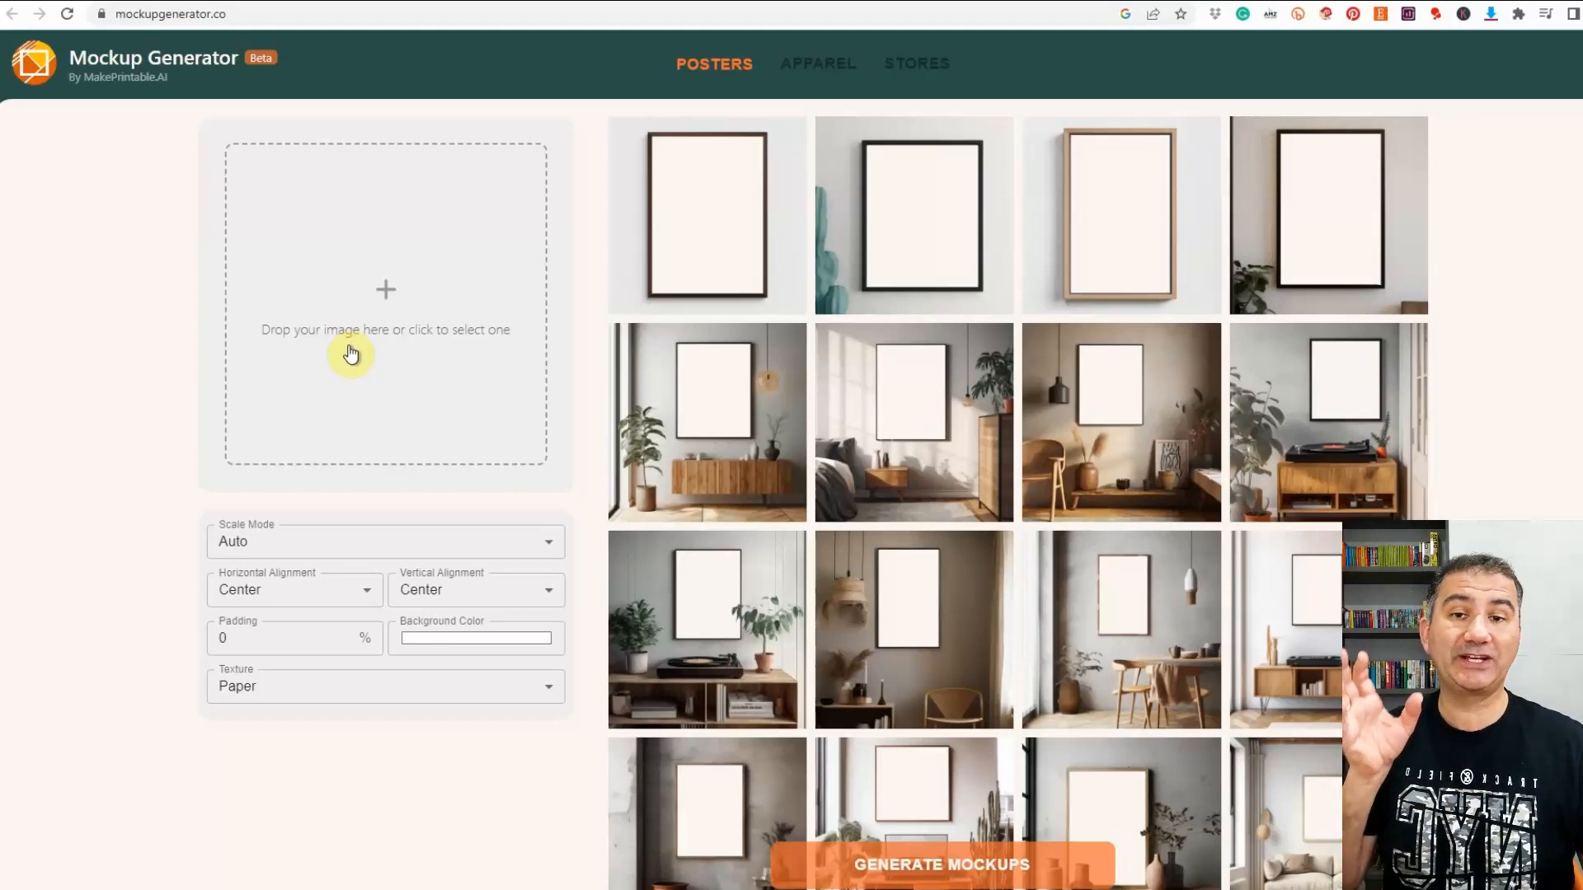
mouse_move(313, 351)
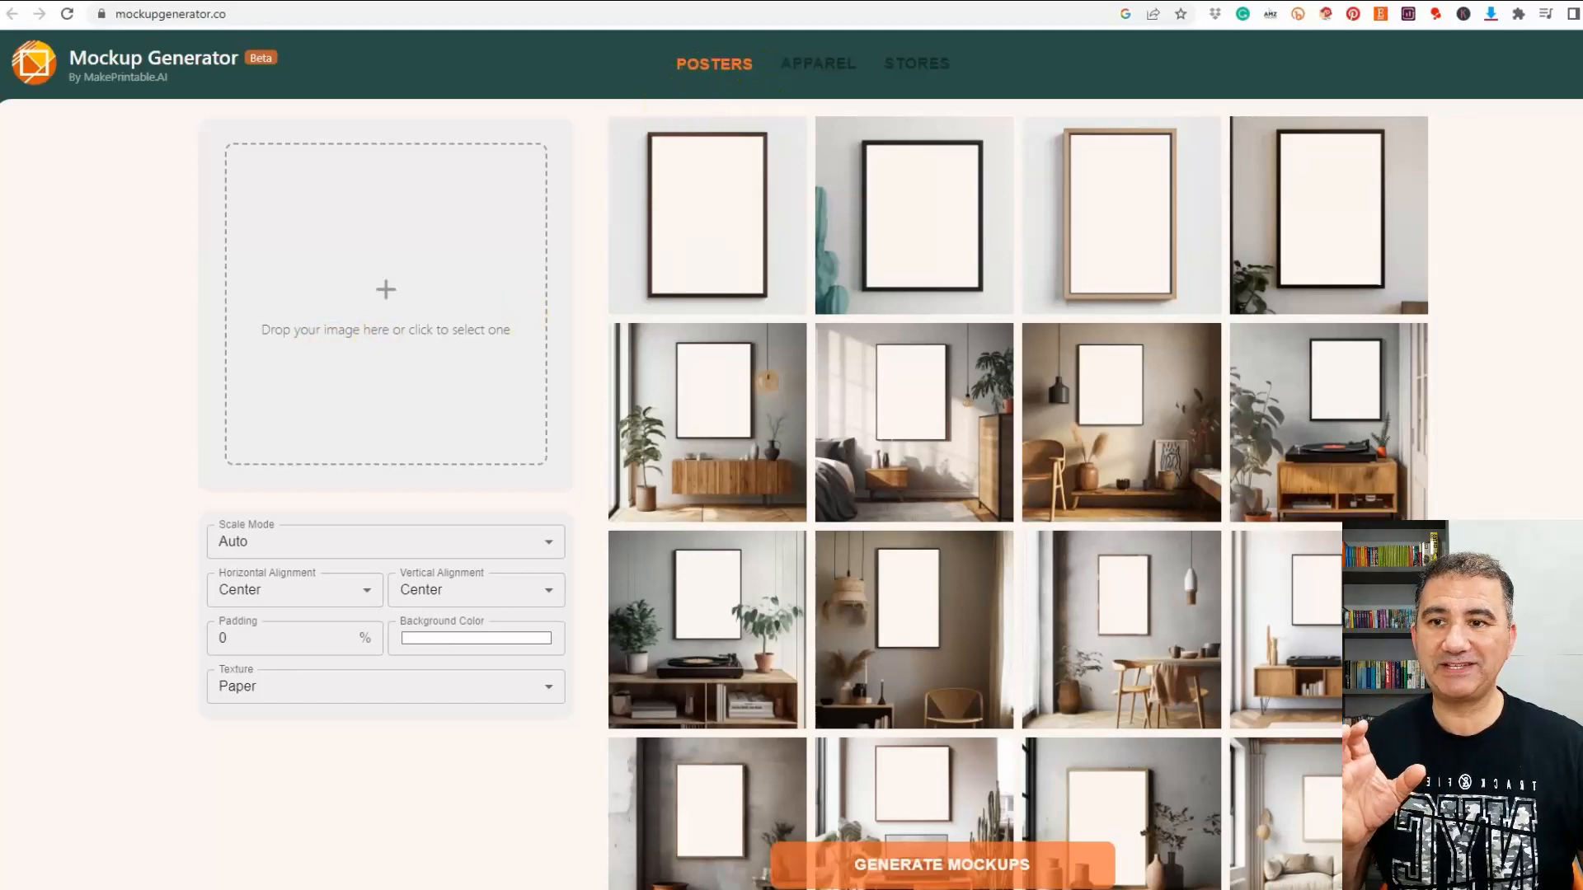
- Scroll down the page to reach the uploaded quote poster design
scroll("down", 3)
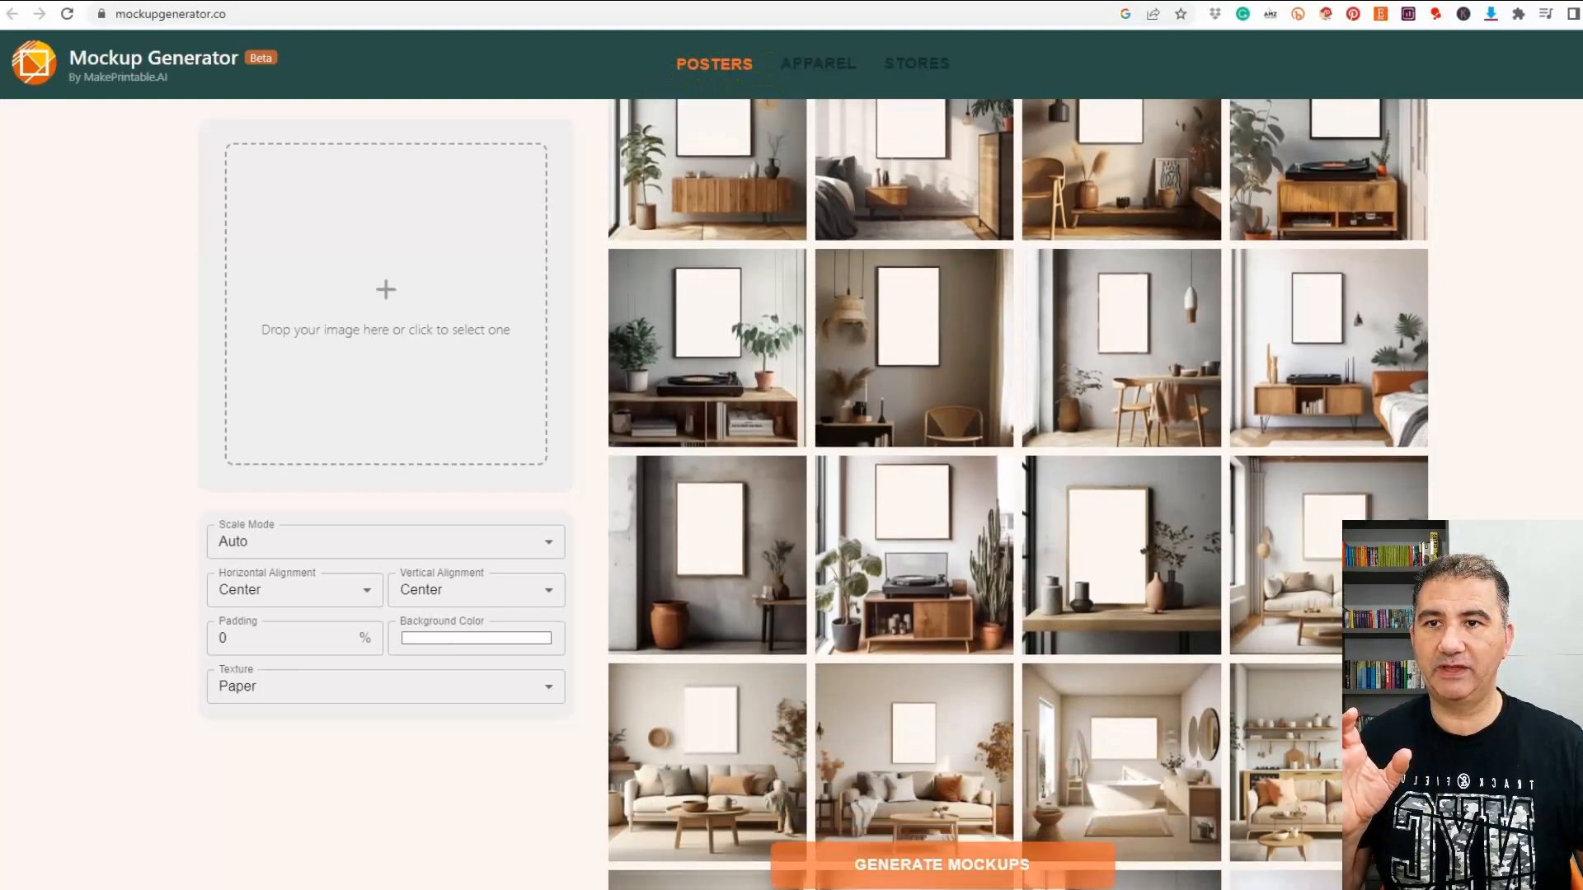
scroll("down", 3)
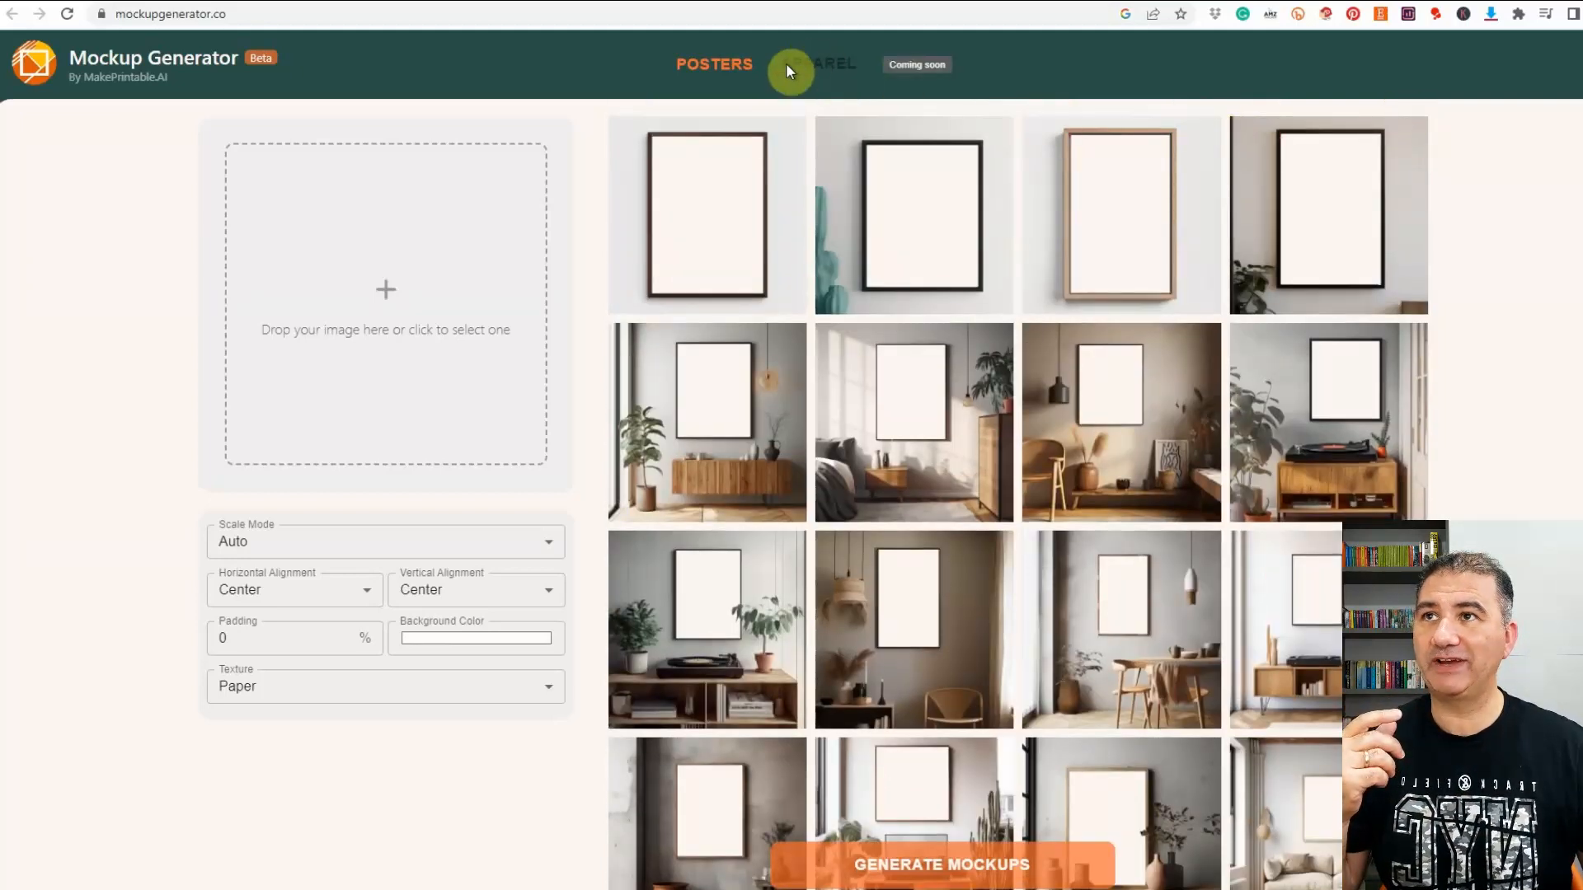
mouse_move(799, 68)
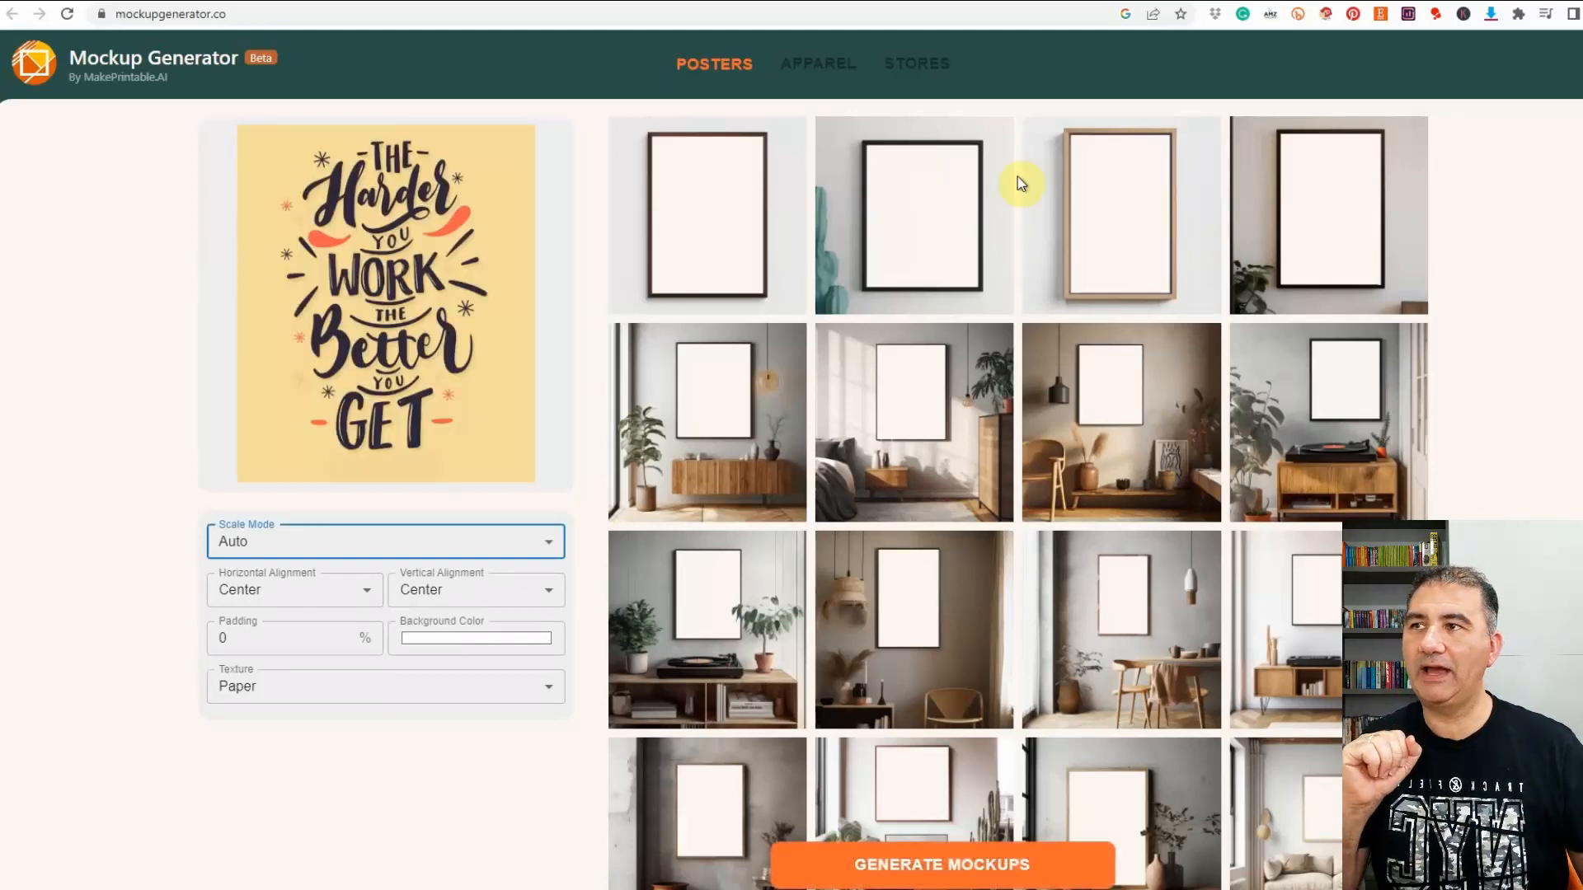
mouse_move(1017, 185)
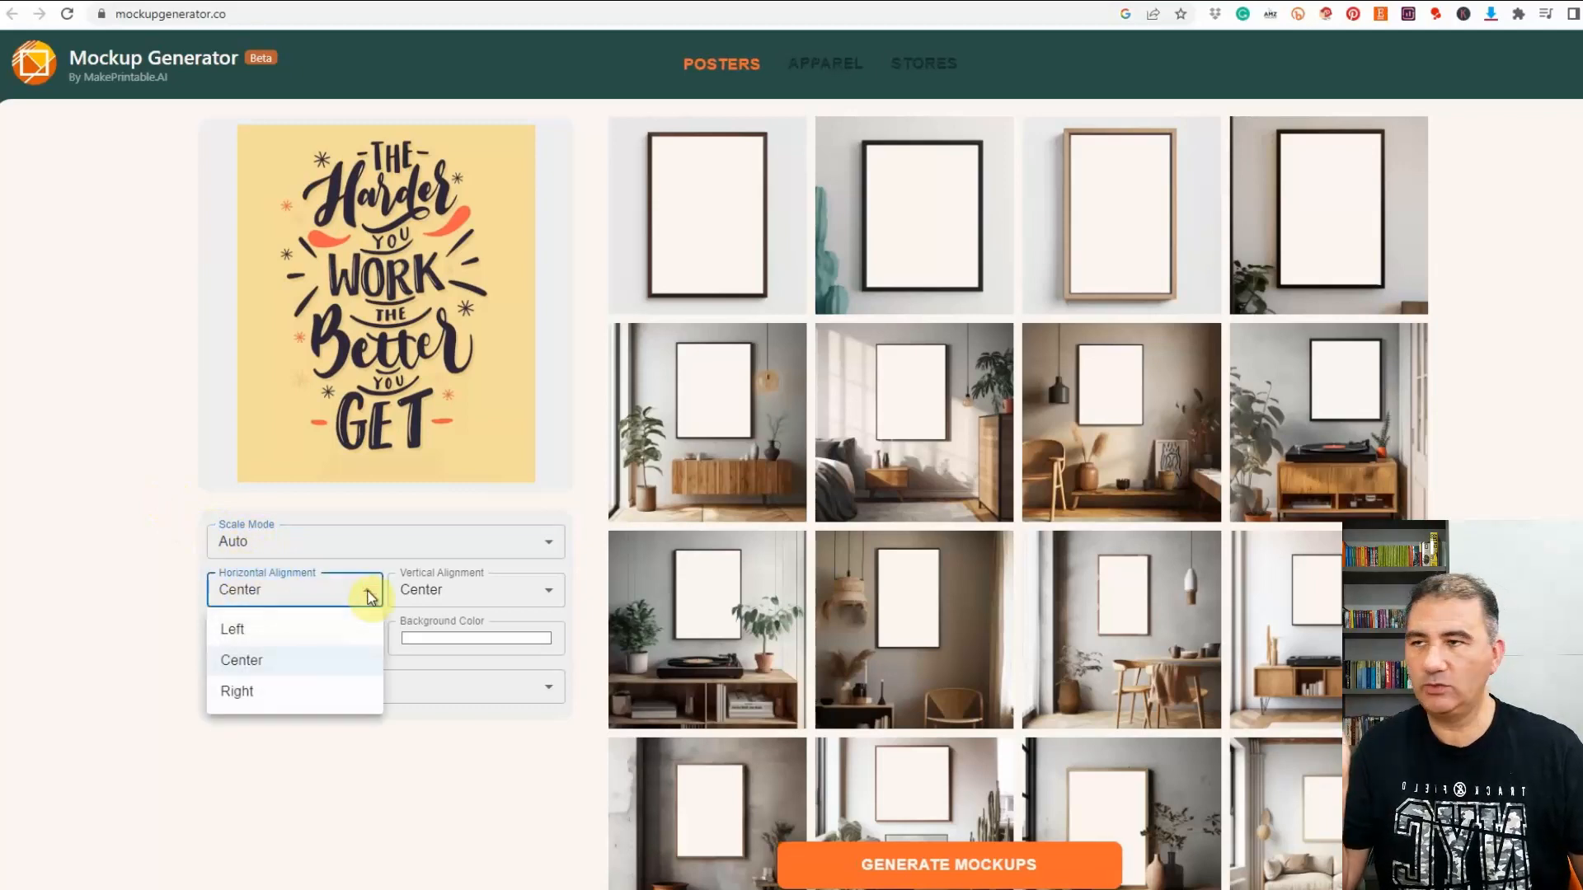
left_click(241, 660)
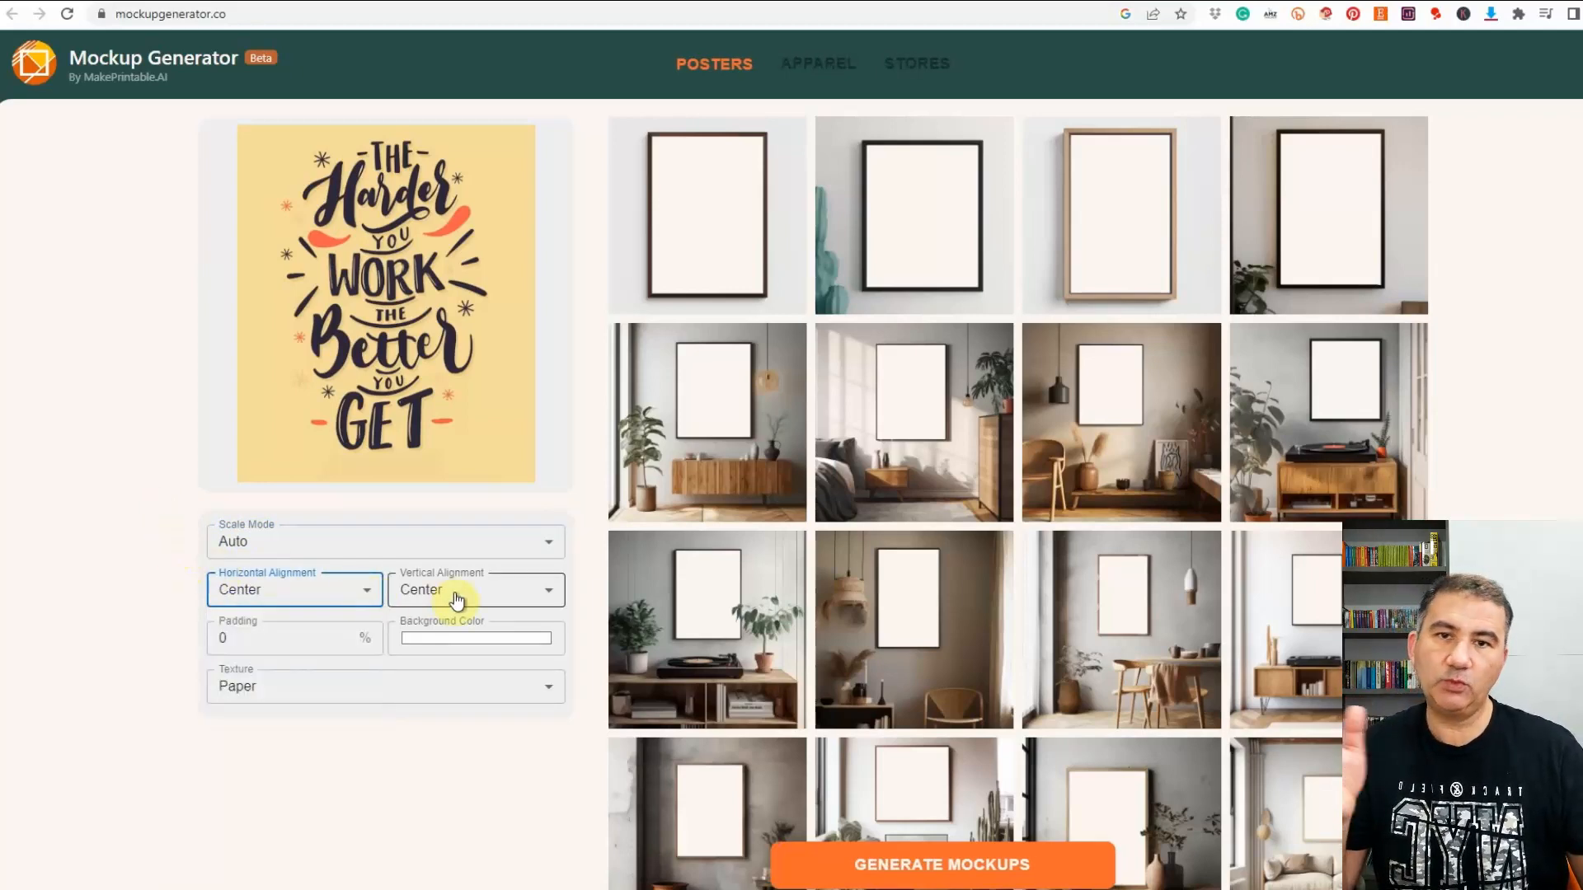
left_click(476, 590)
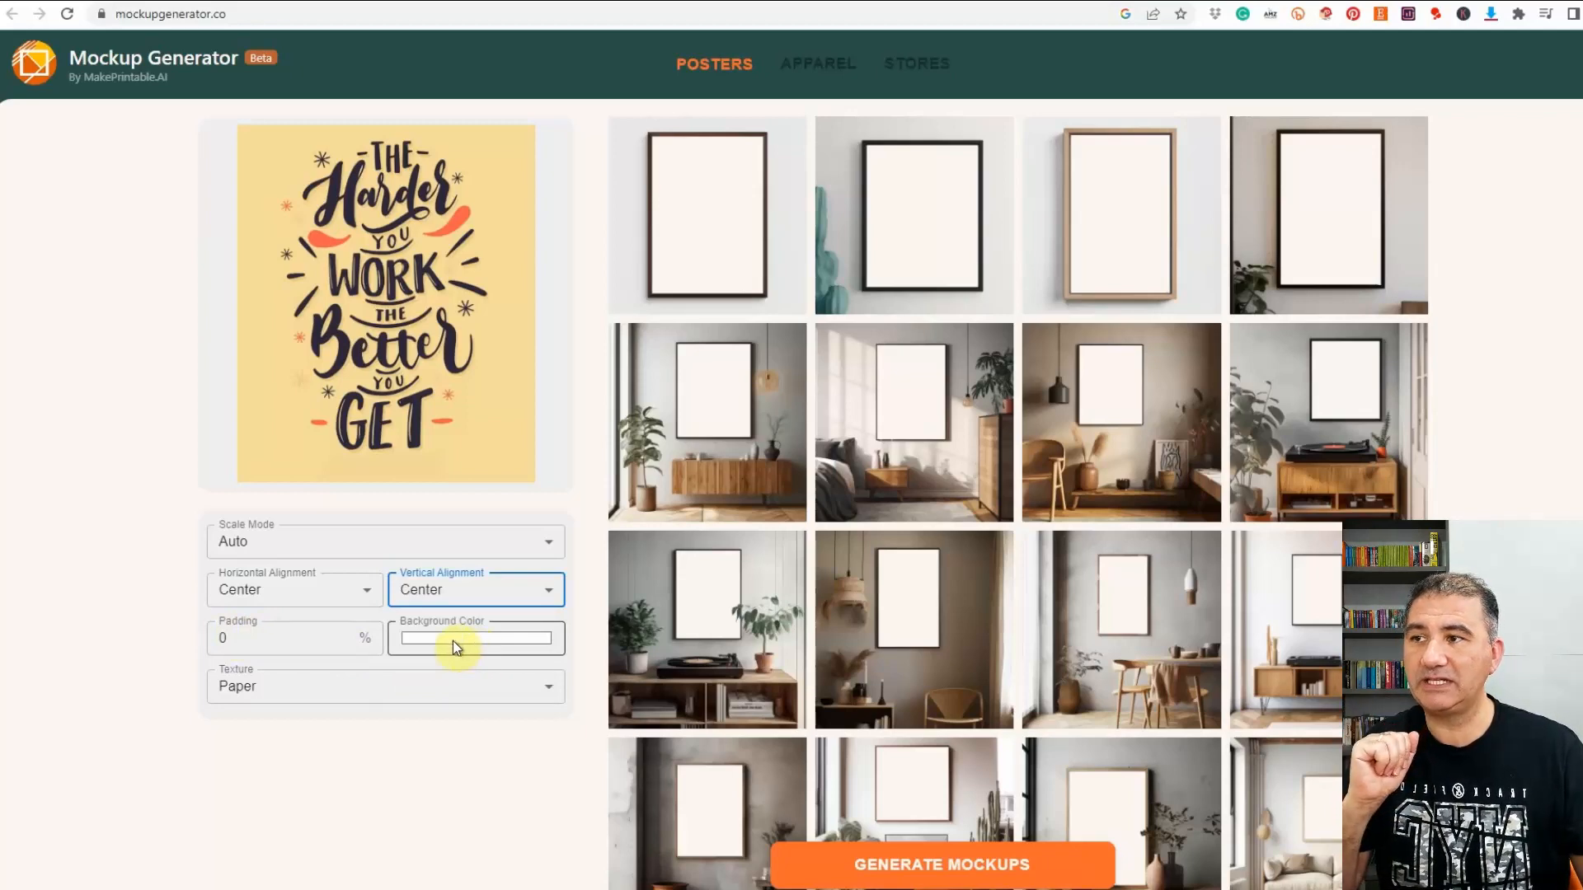
- Try reddish, grey, purple and green backgrounds, then settle on off-white RGB 253, 247, 242
left_click(475, 638)
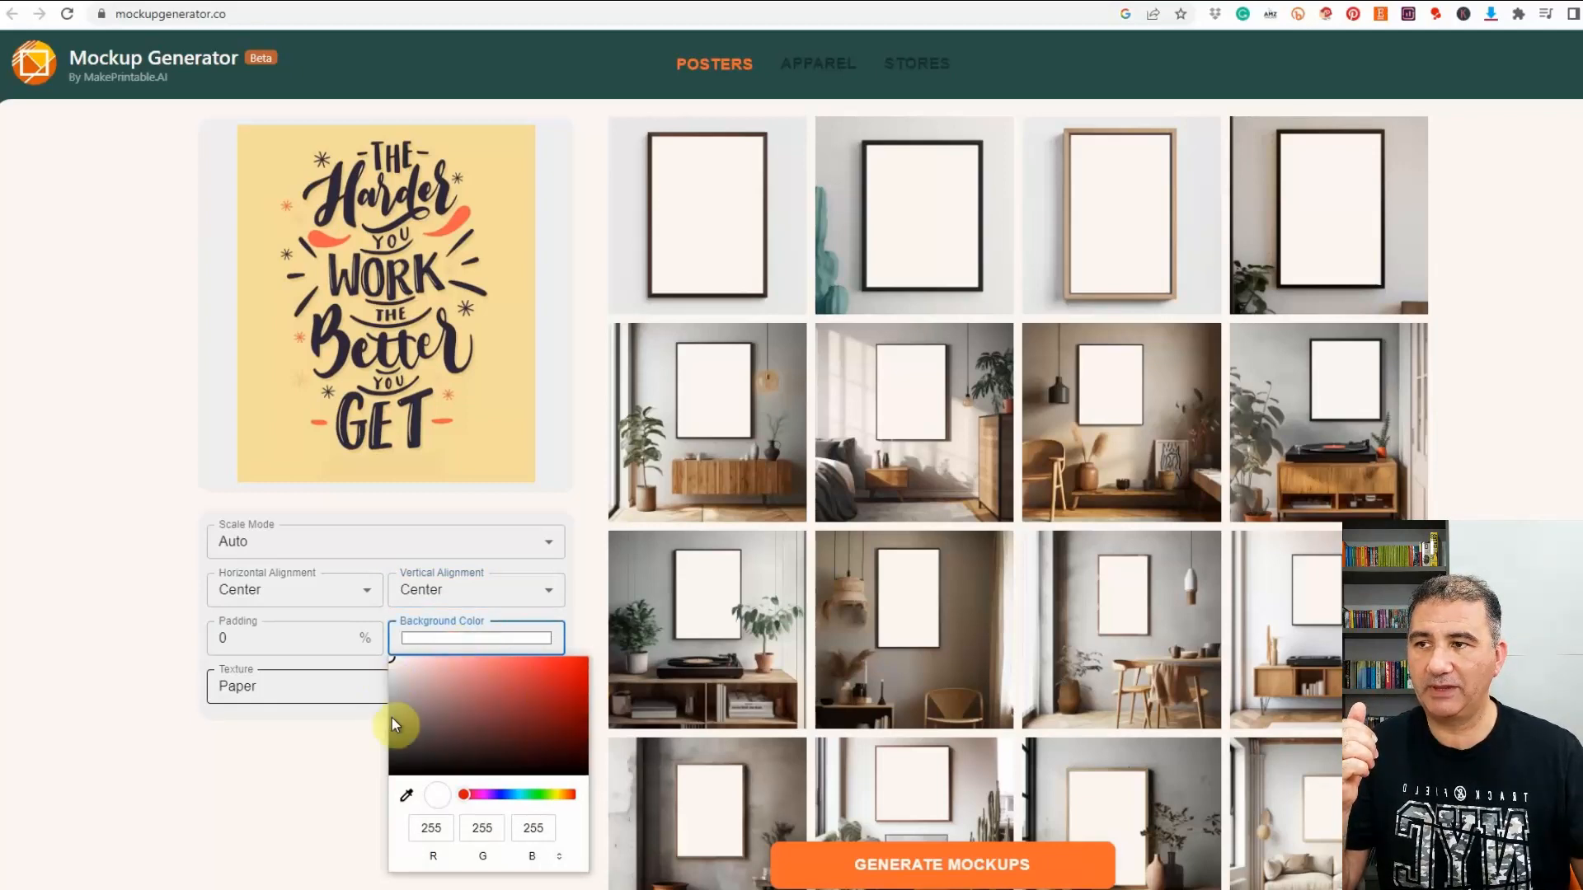
left_click(491, 704)
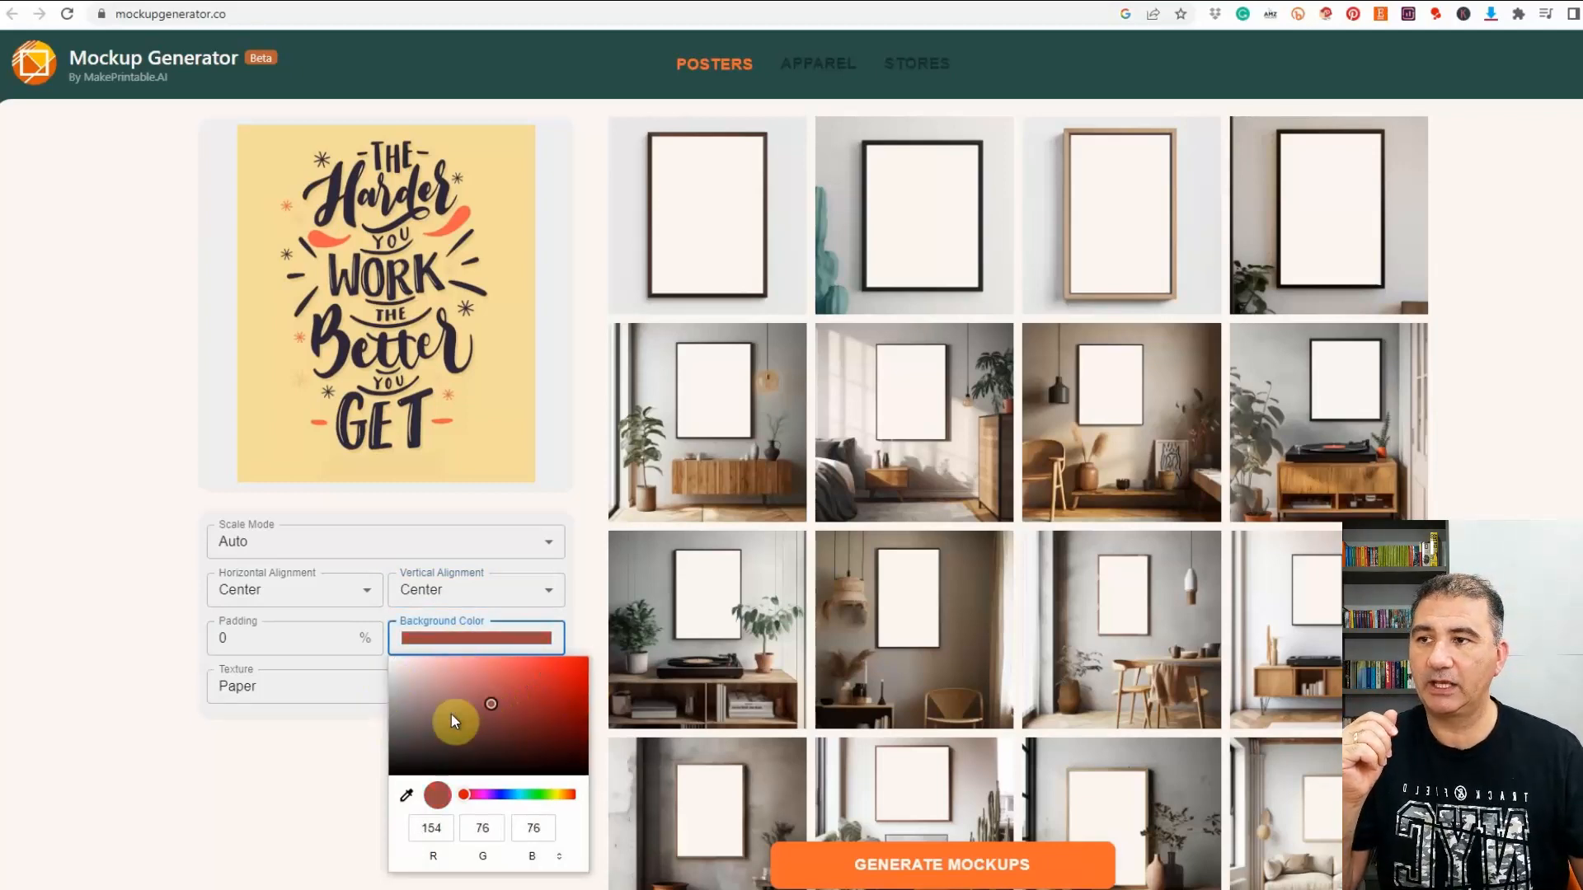
left_click_drag(452, 720, 419, 737)
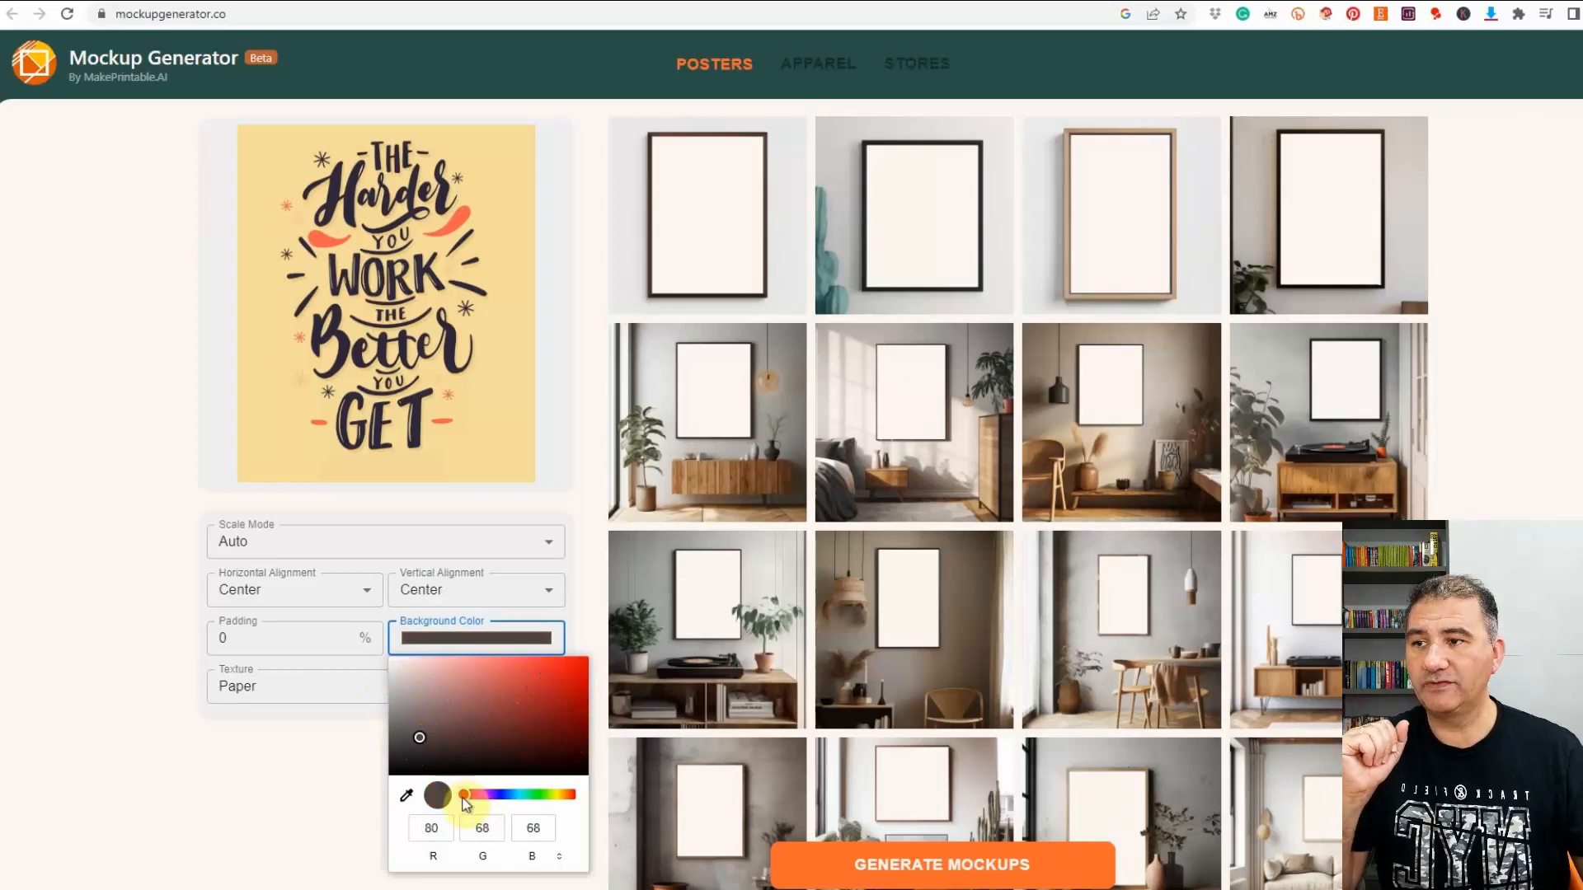
left_click_drag(464, 795, 494, 795)
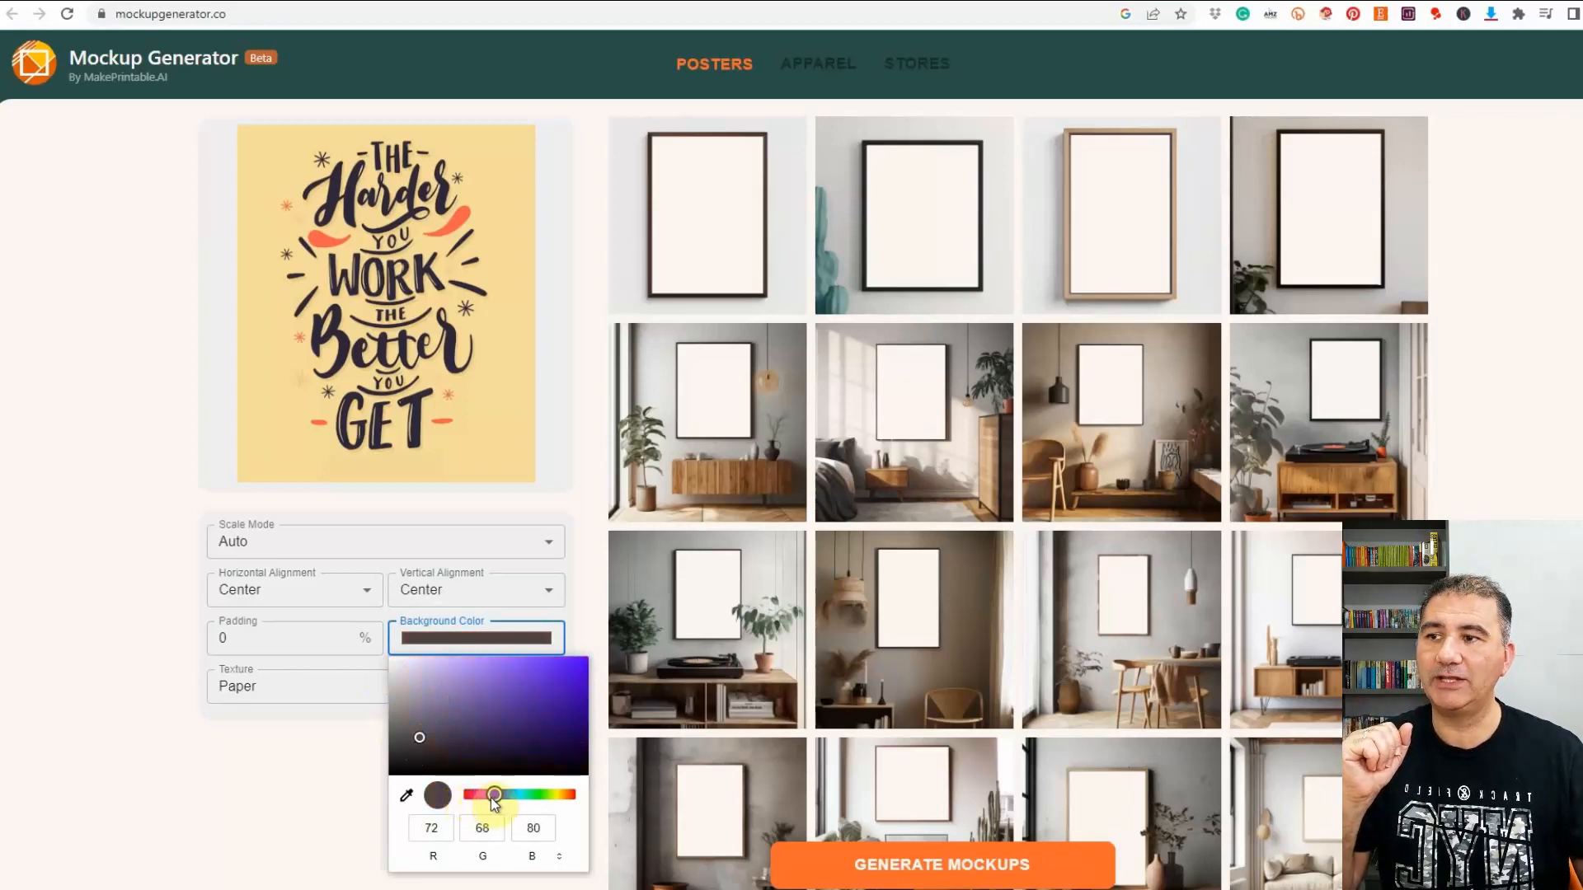
left_click_drag(494, 795, 531, 796)
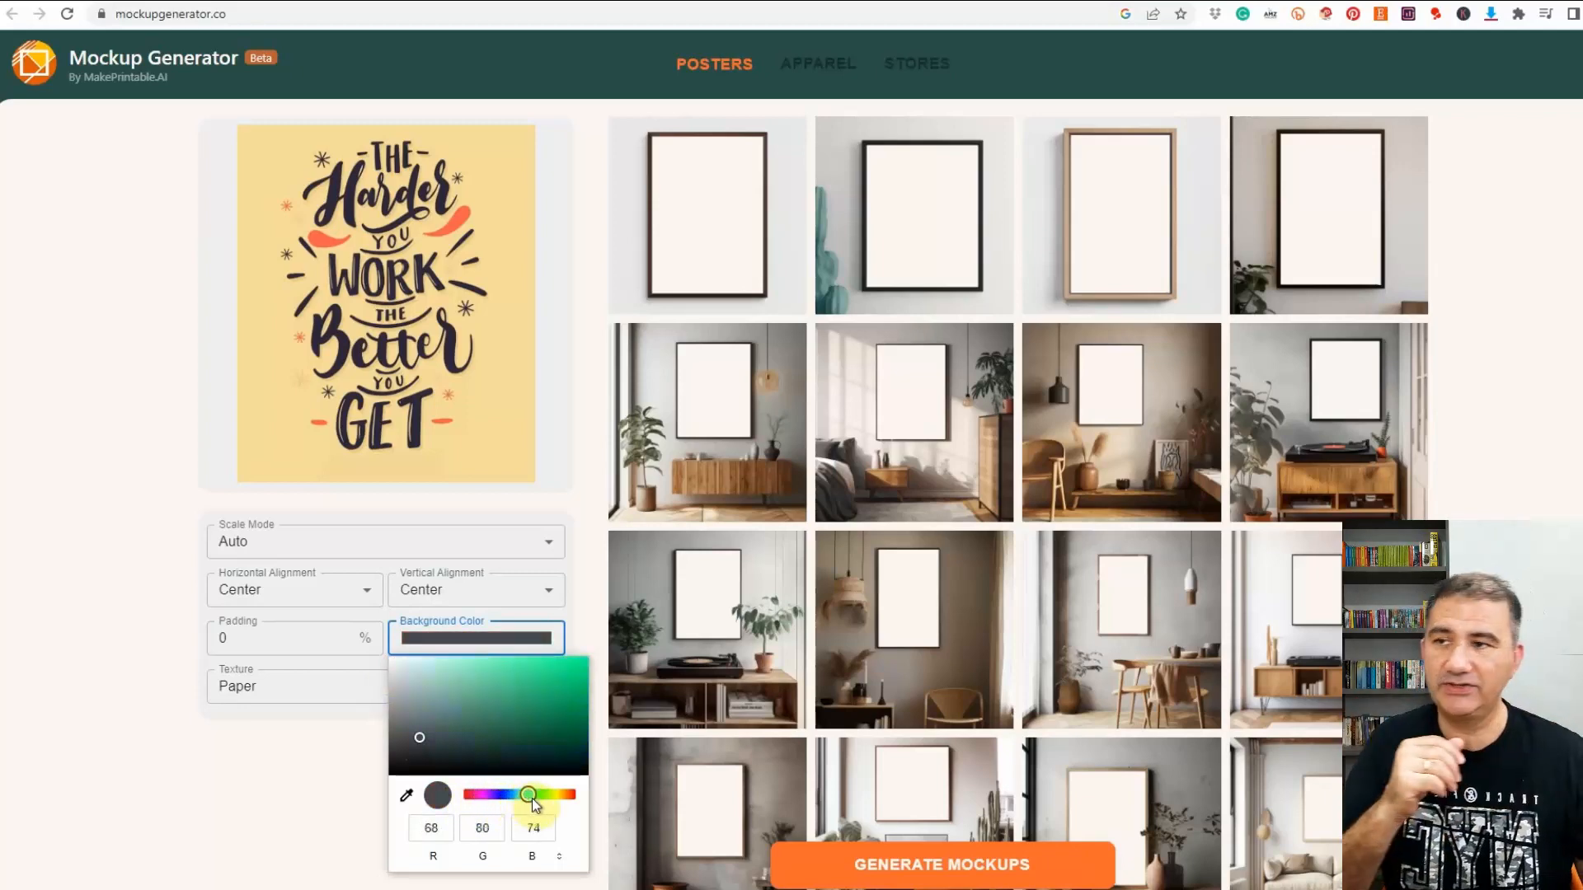
left_click_drag(531, 797, 553, 798)
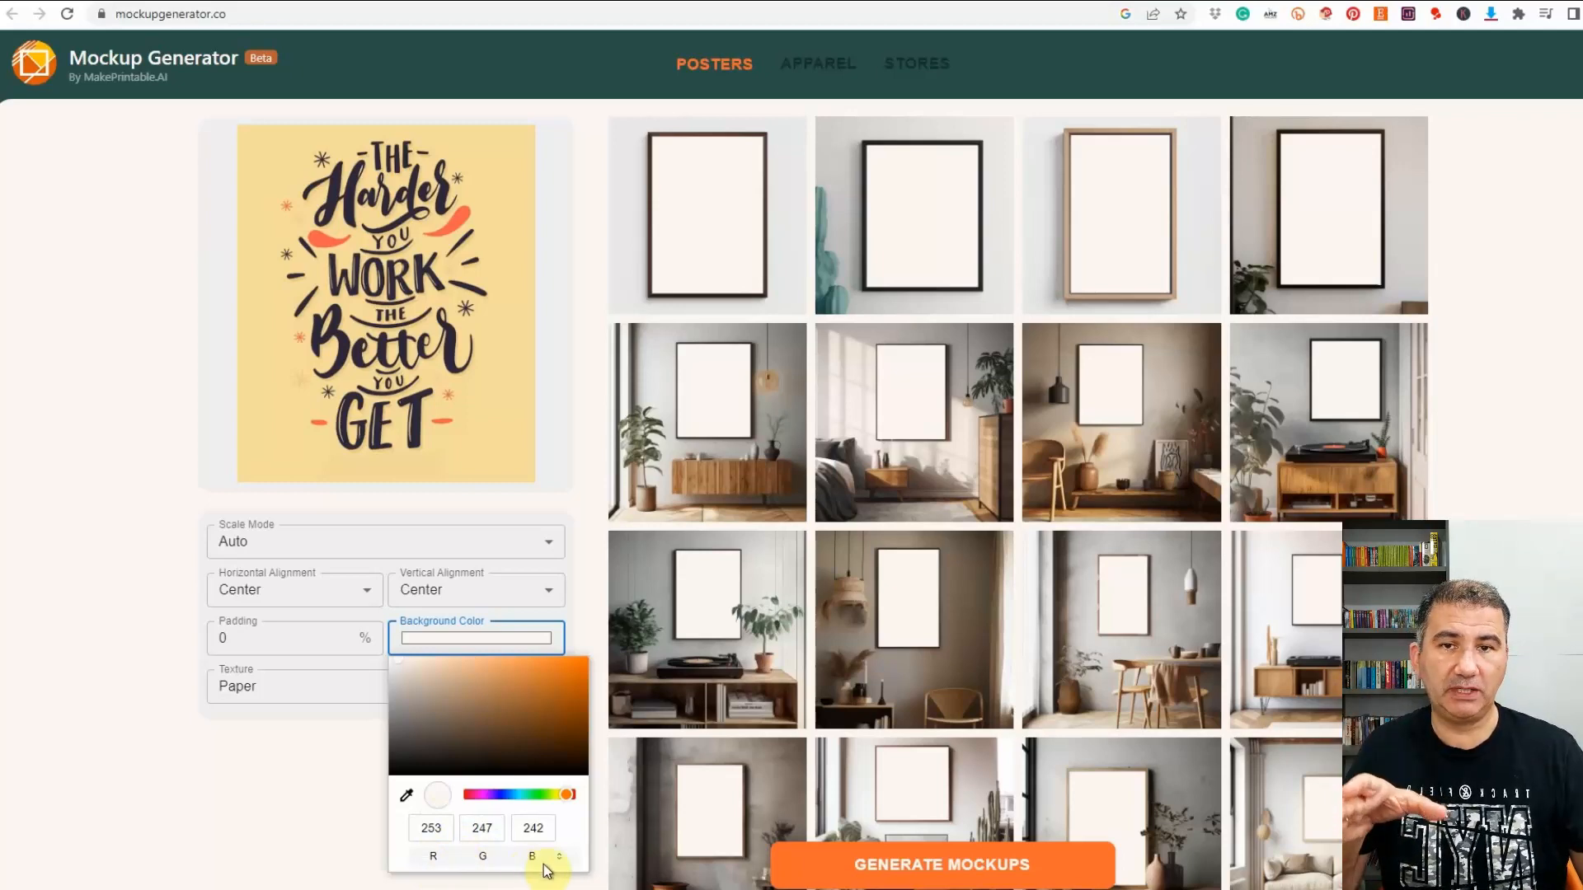
mouse_move(526, 859)
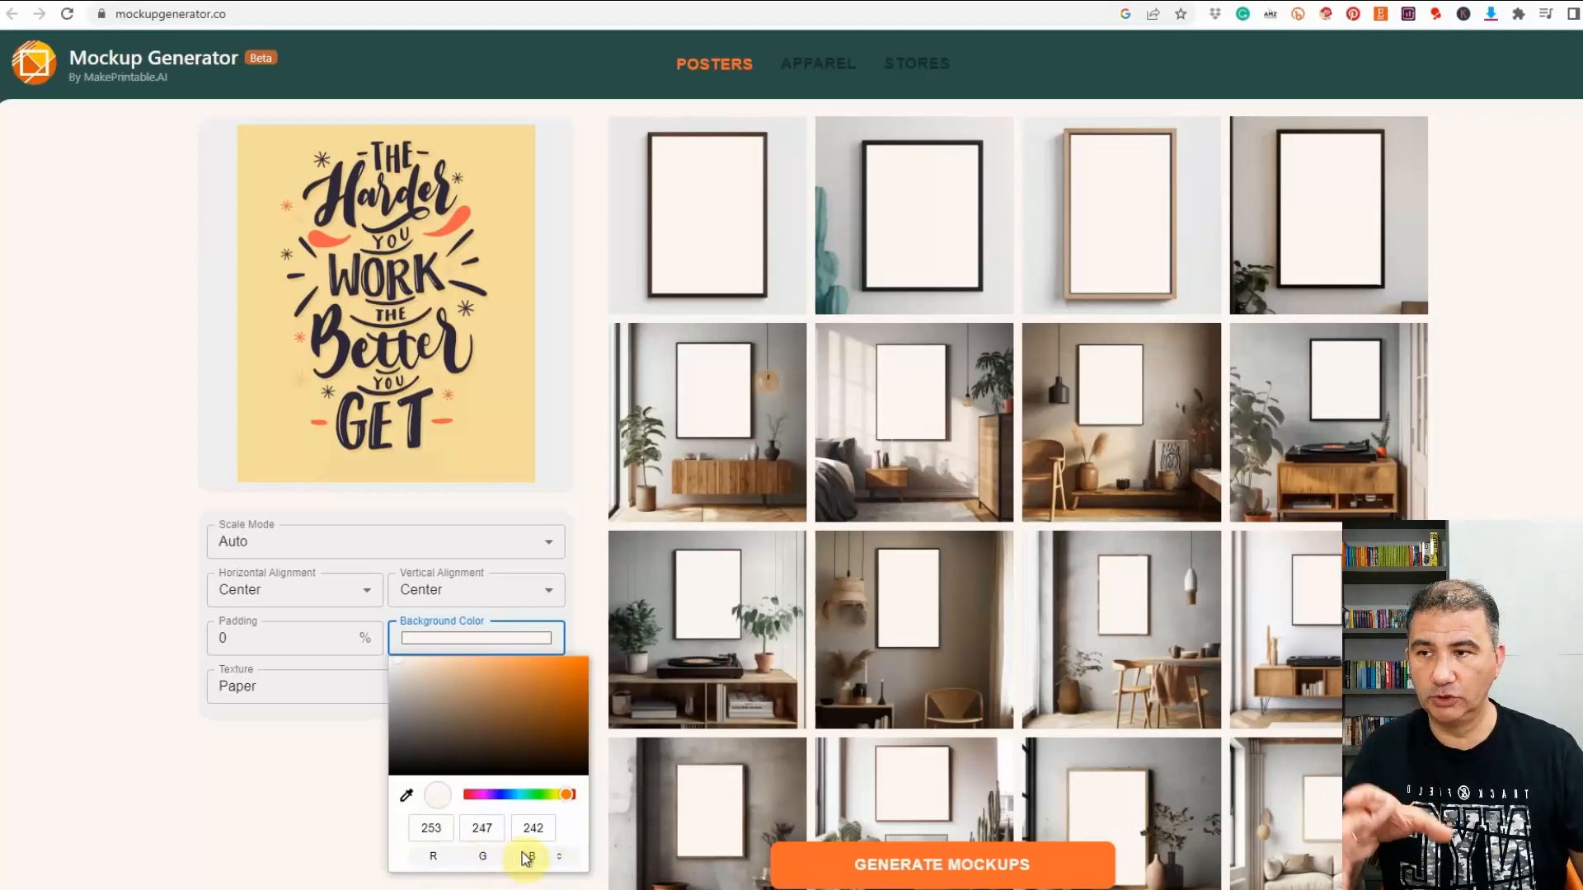
mouse_move(560, 880)
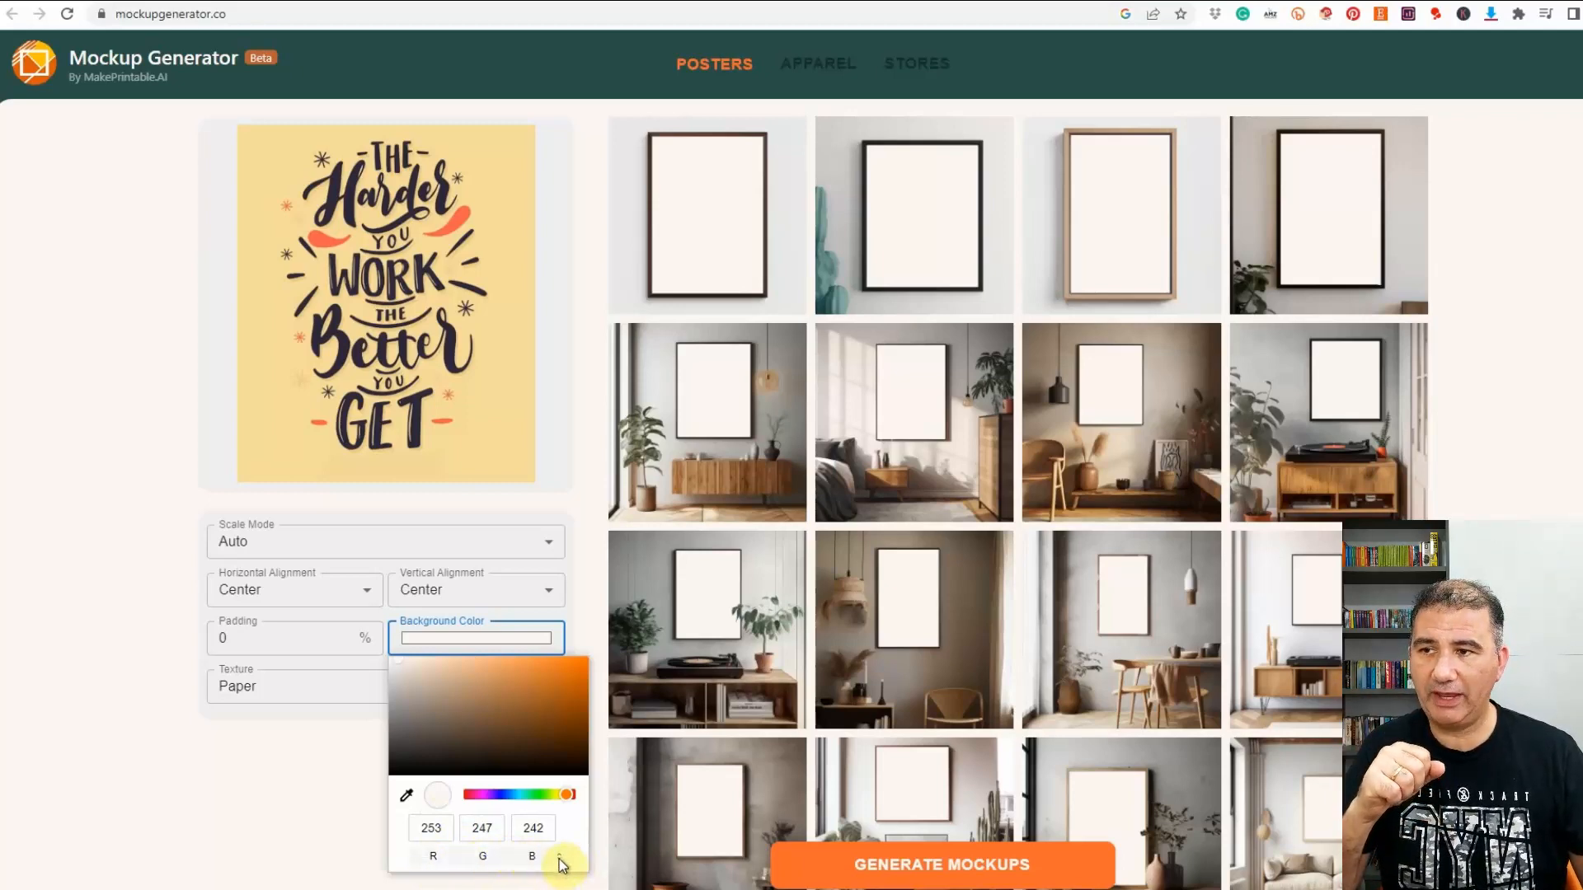
- Show the colour as hex and sample the poster's coral accent, #F7614E
left_click(560, 856)
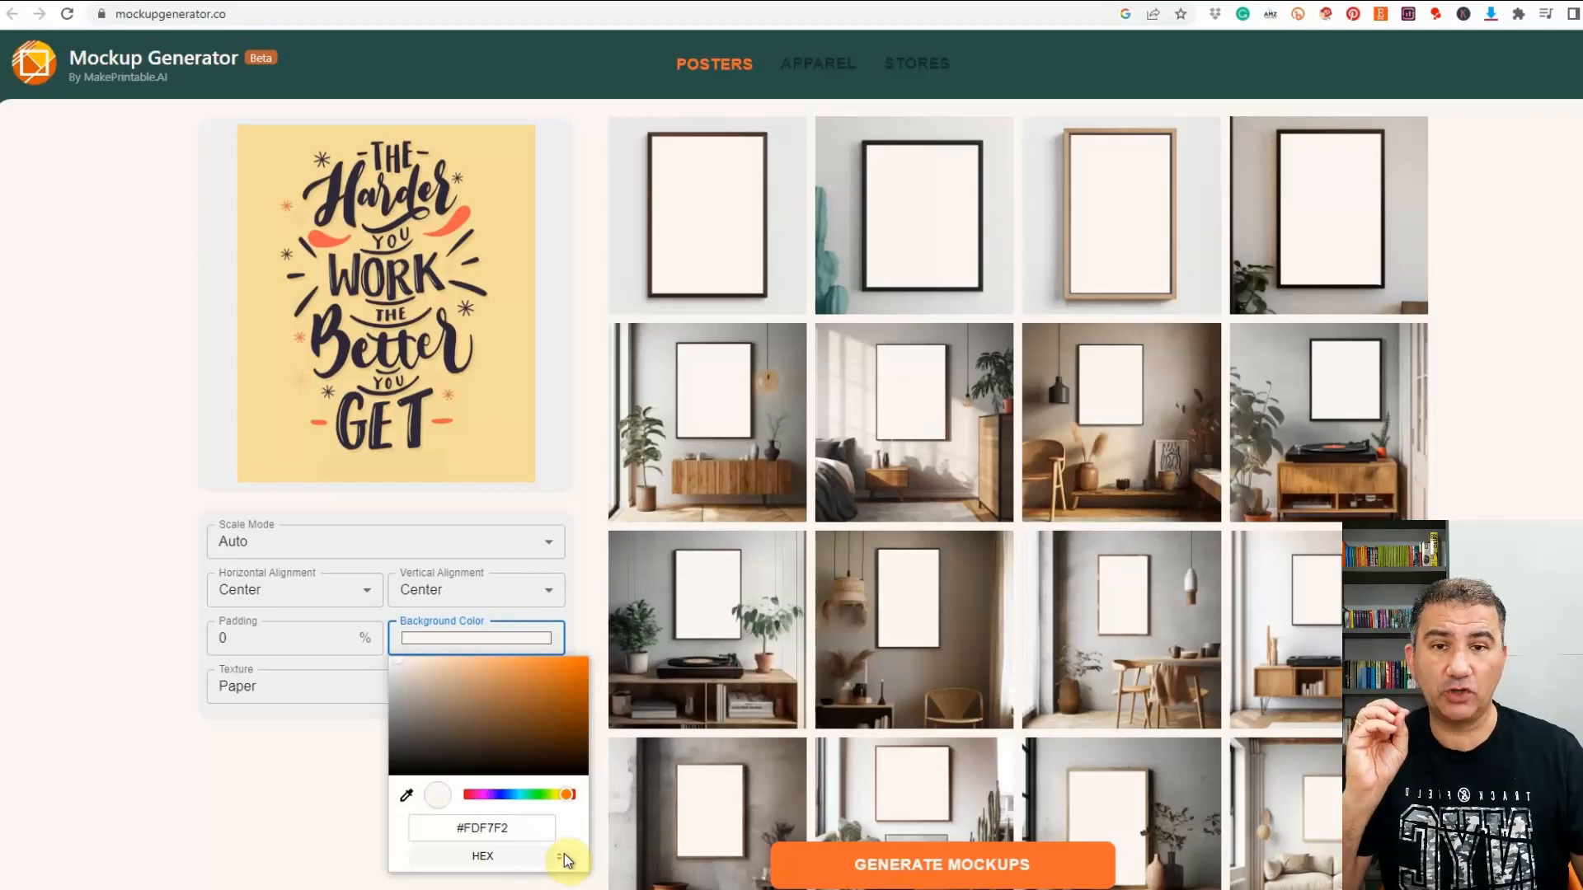
mouse_move(413, 821)
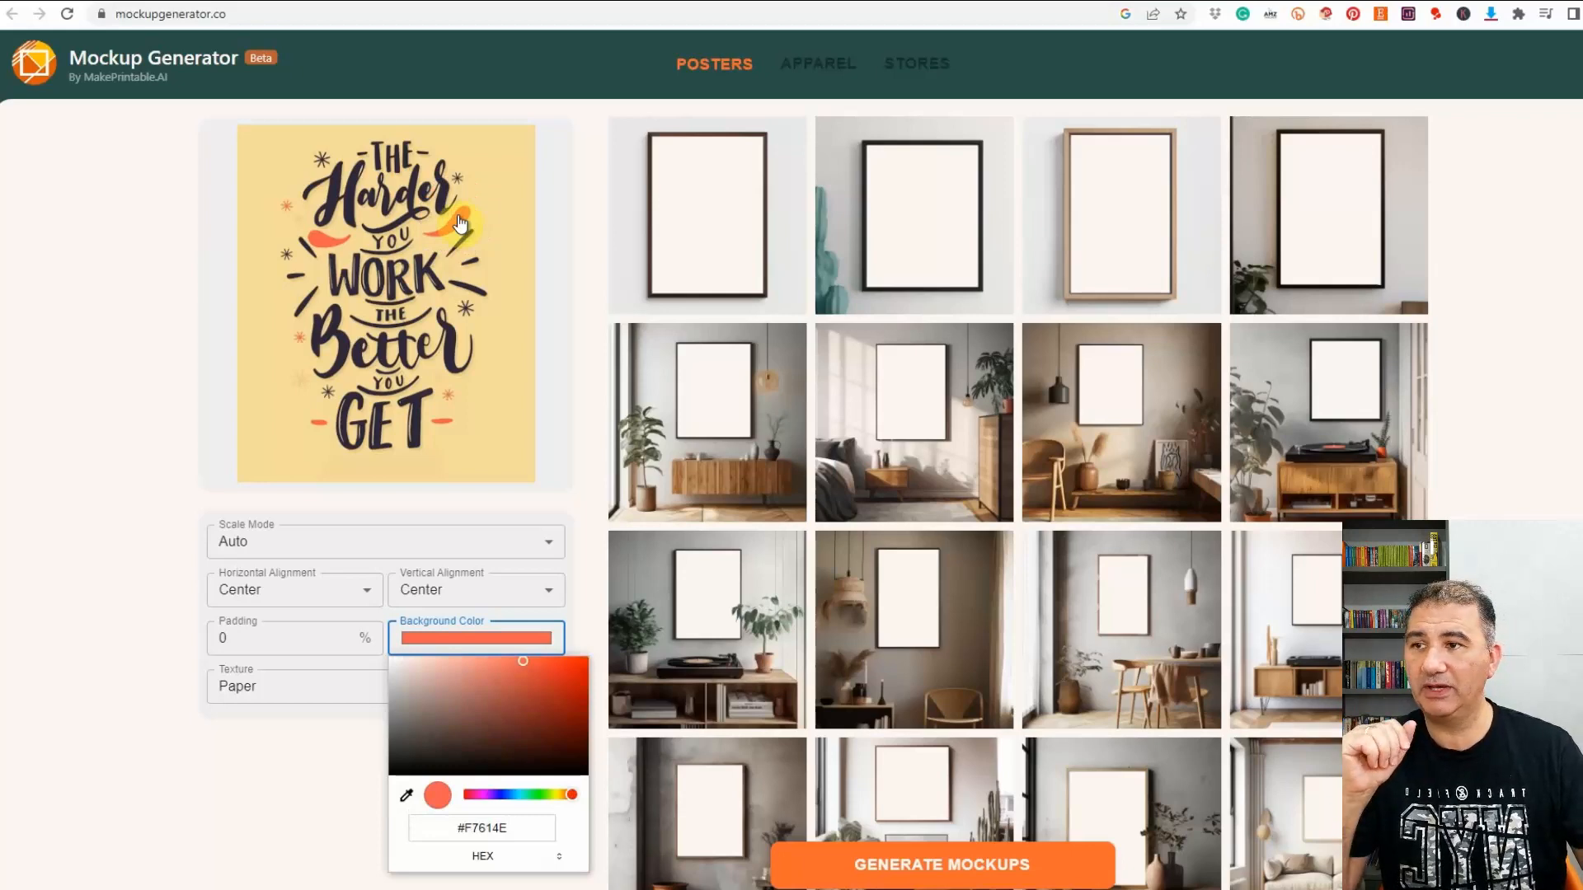
left_click(303, 774)
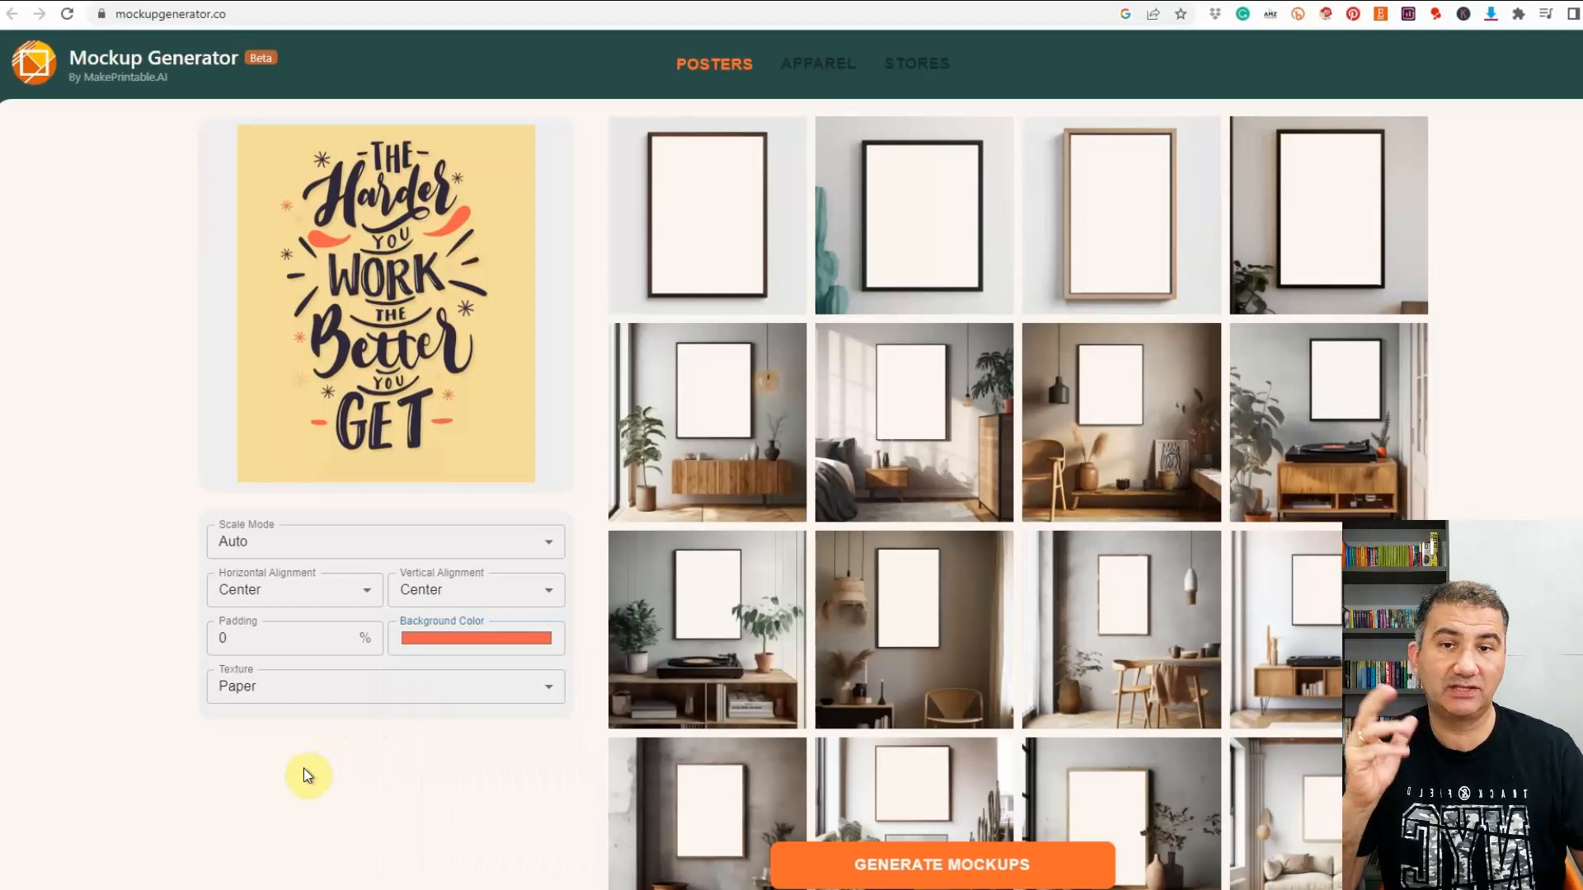
- Sample the poster's pale yellow backdrop (RGB 246, 220, 156) as the background
left_click(475, 637)
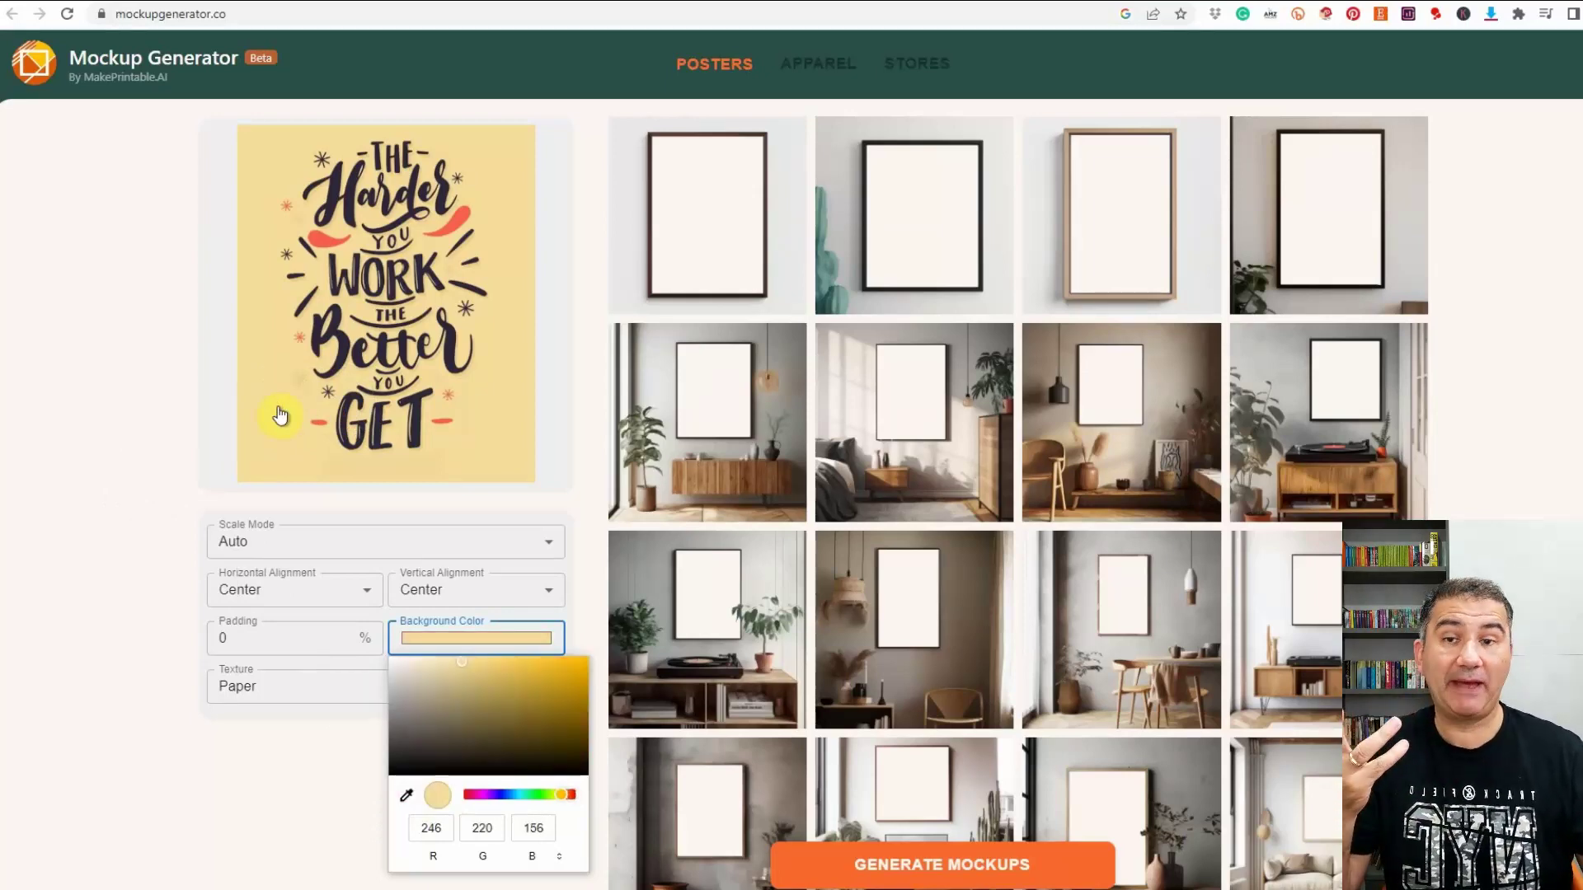
left_click(191, 754)
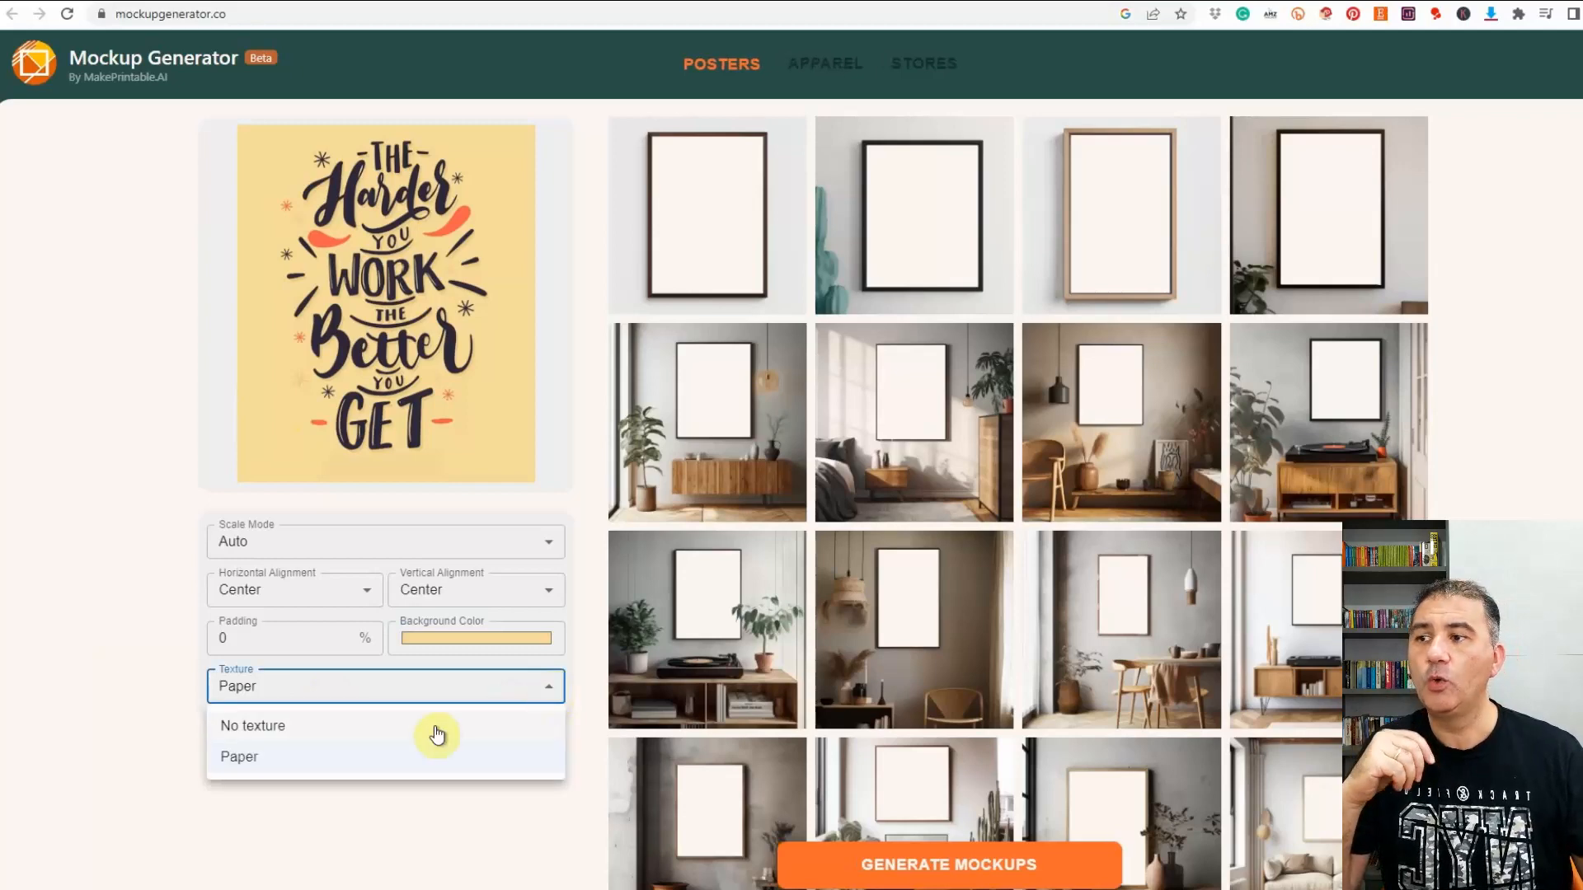
mouse_move(397, 760)
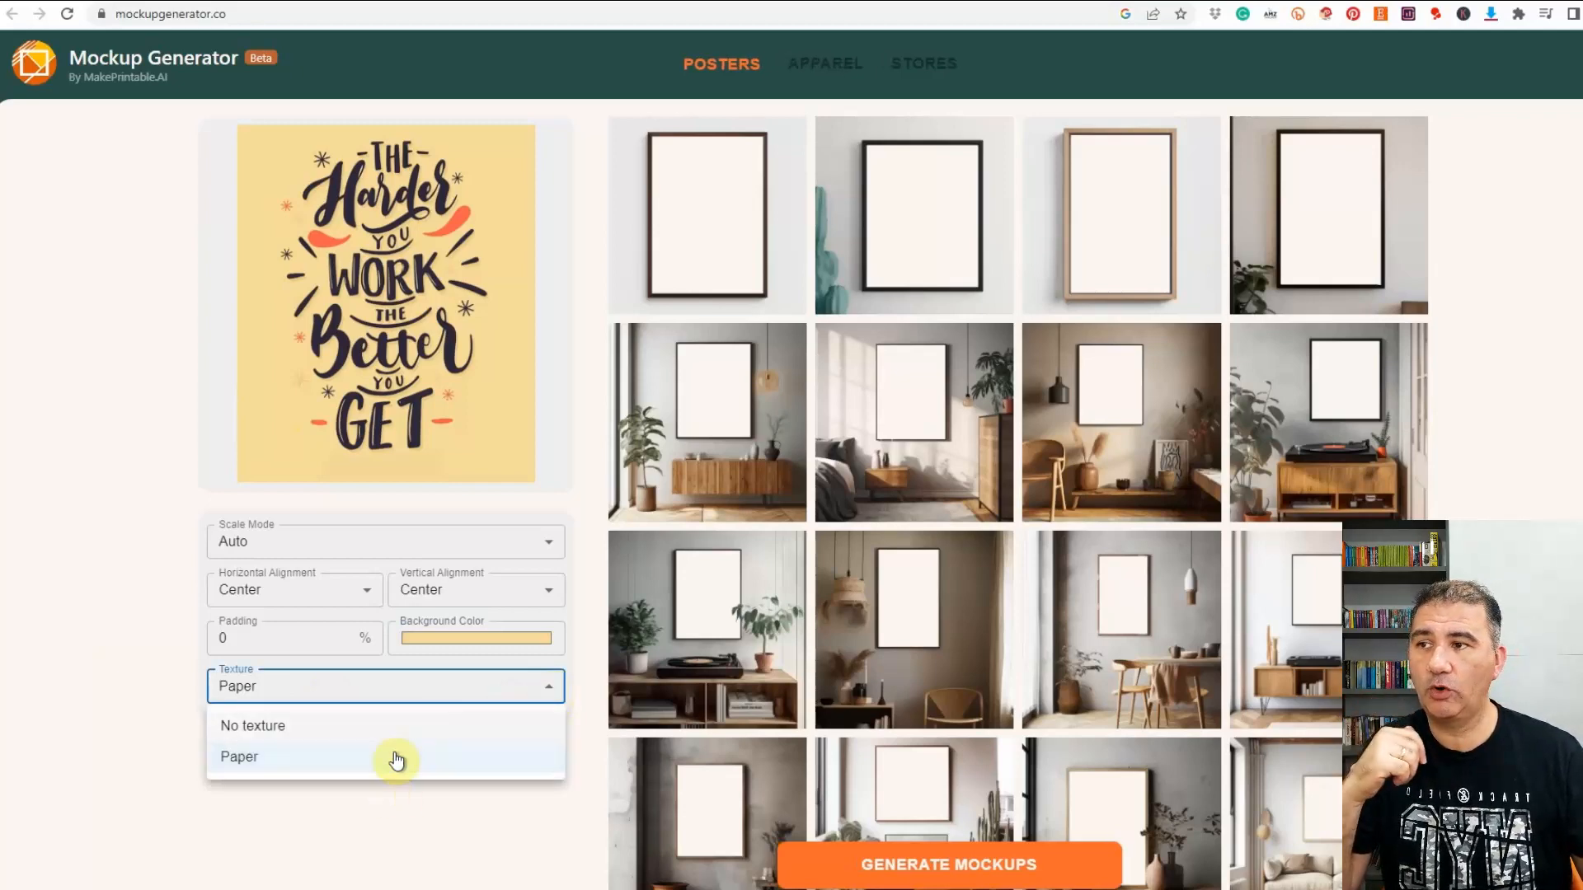
- Switch texture briefly to none, then back to Paper
left_click(252, 725)
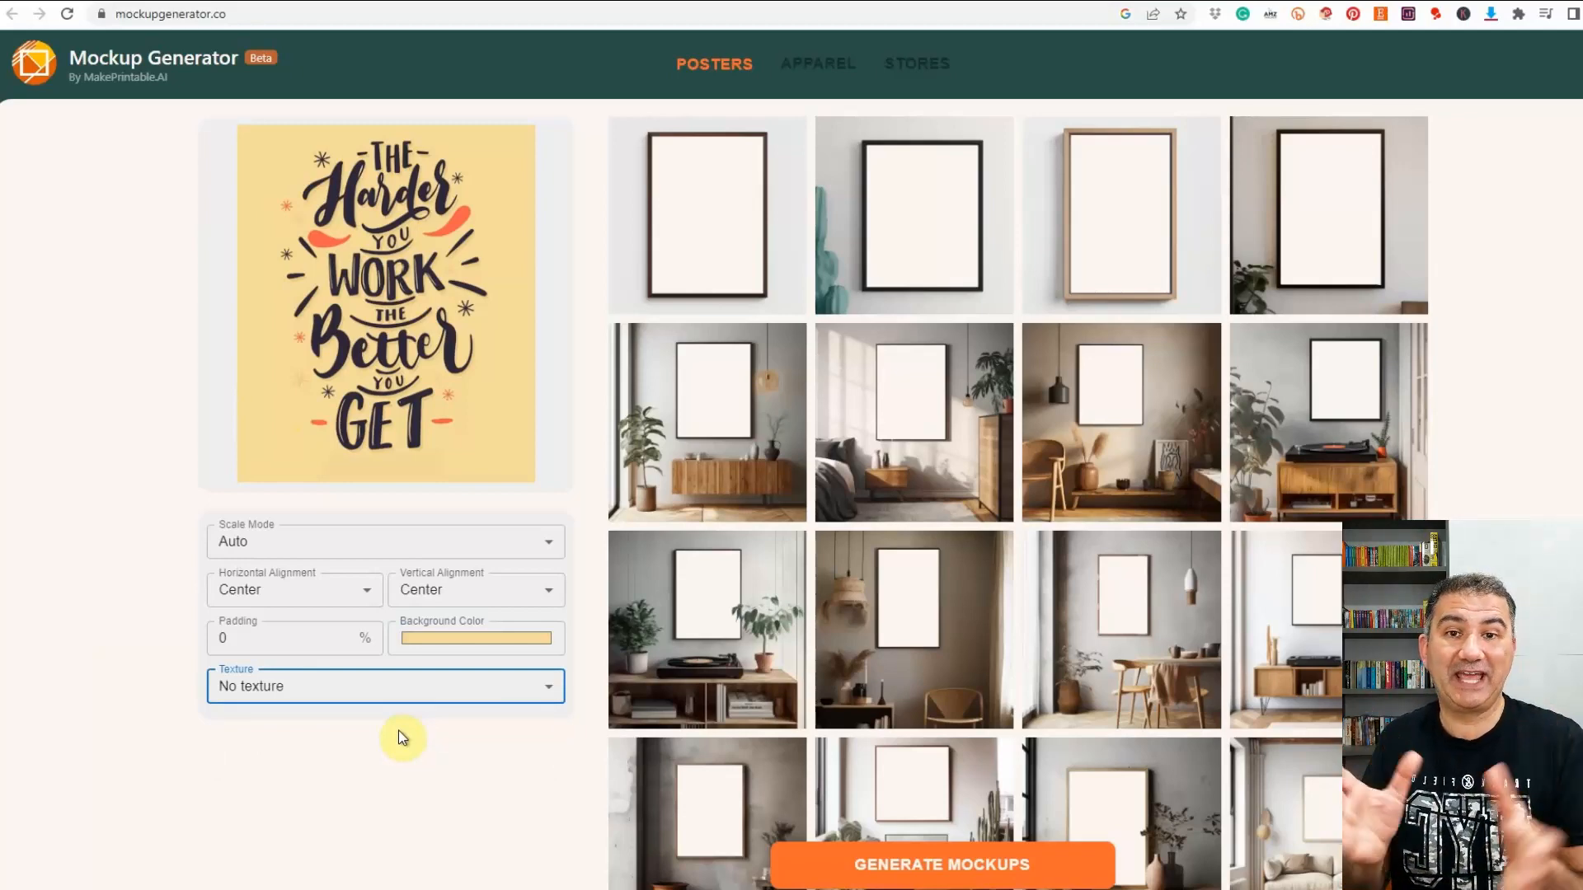
left_click(384, 687)
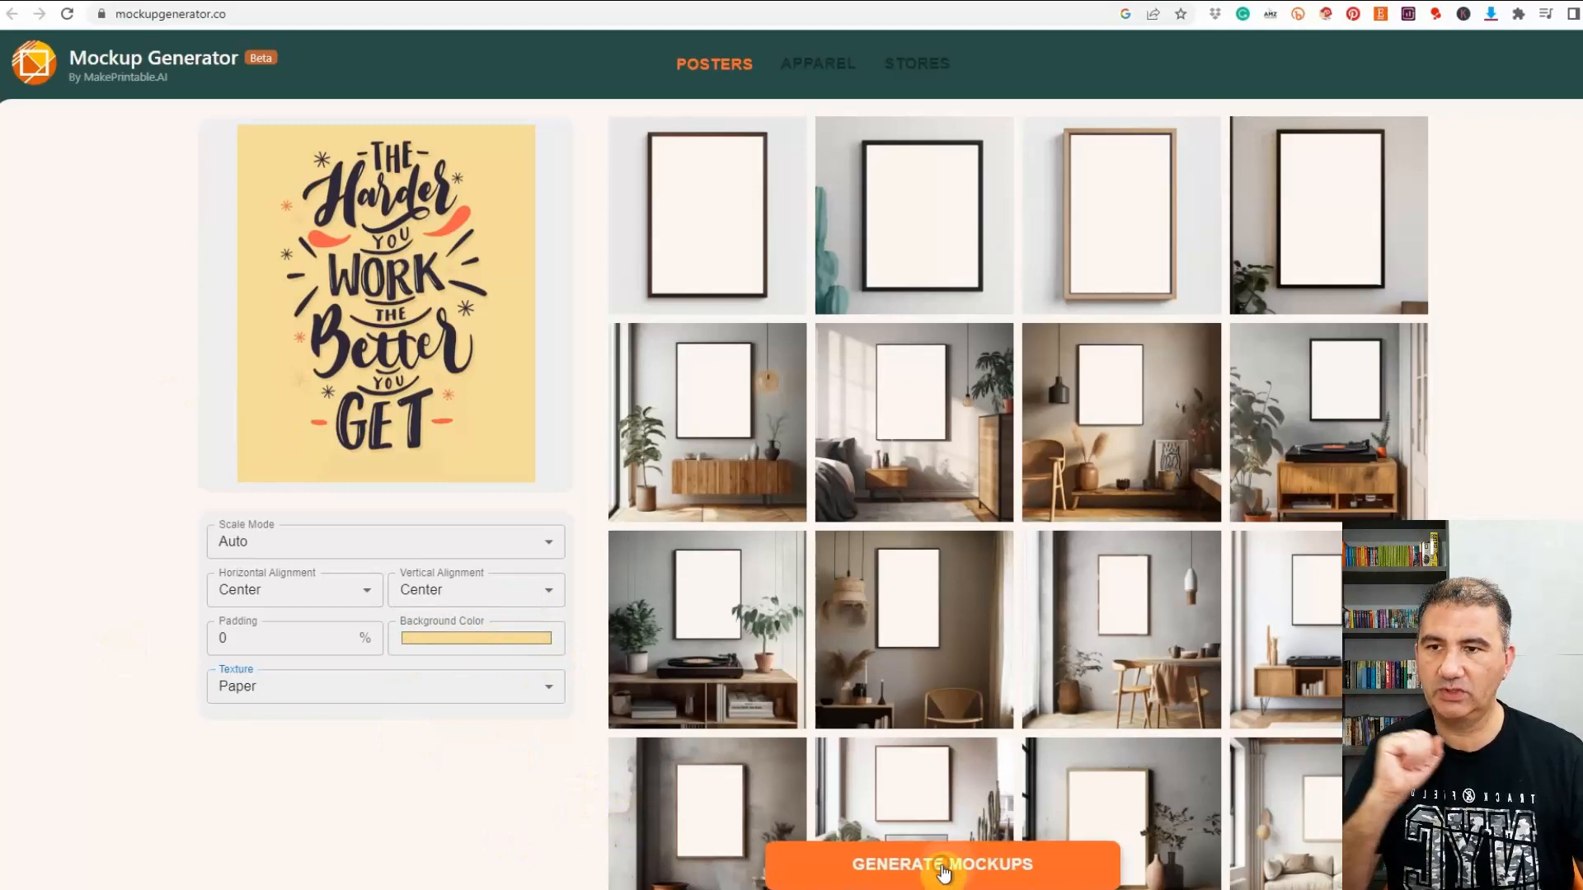
- Generate the mockups and scroll through the room results
left_click(949, 866)
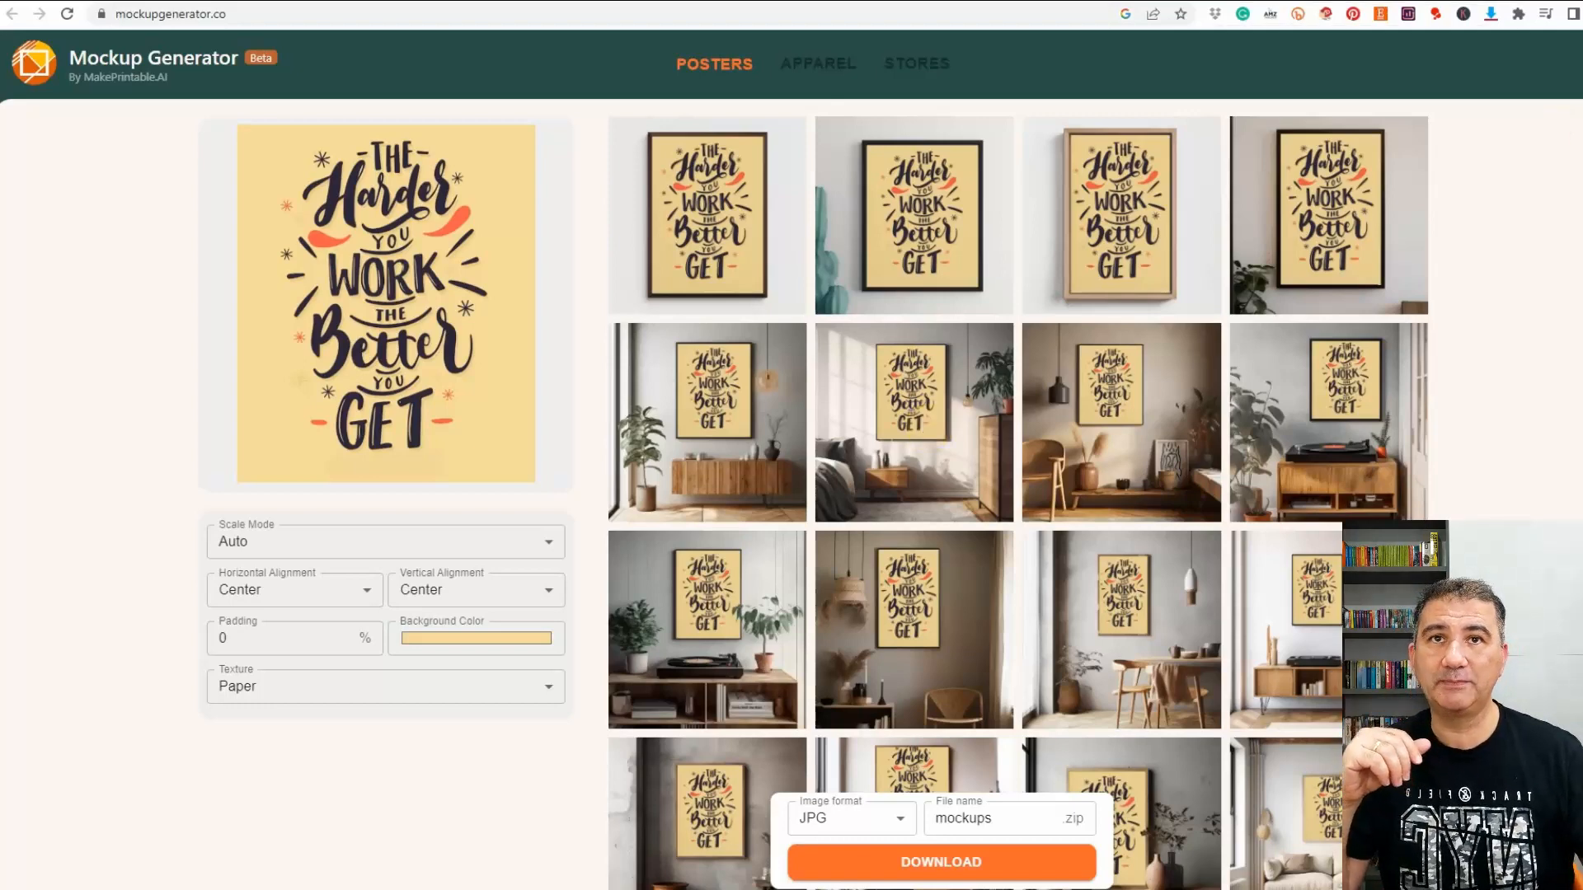
scroll("down", 3)
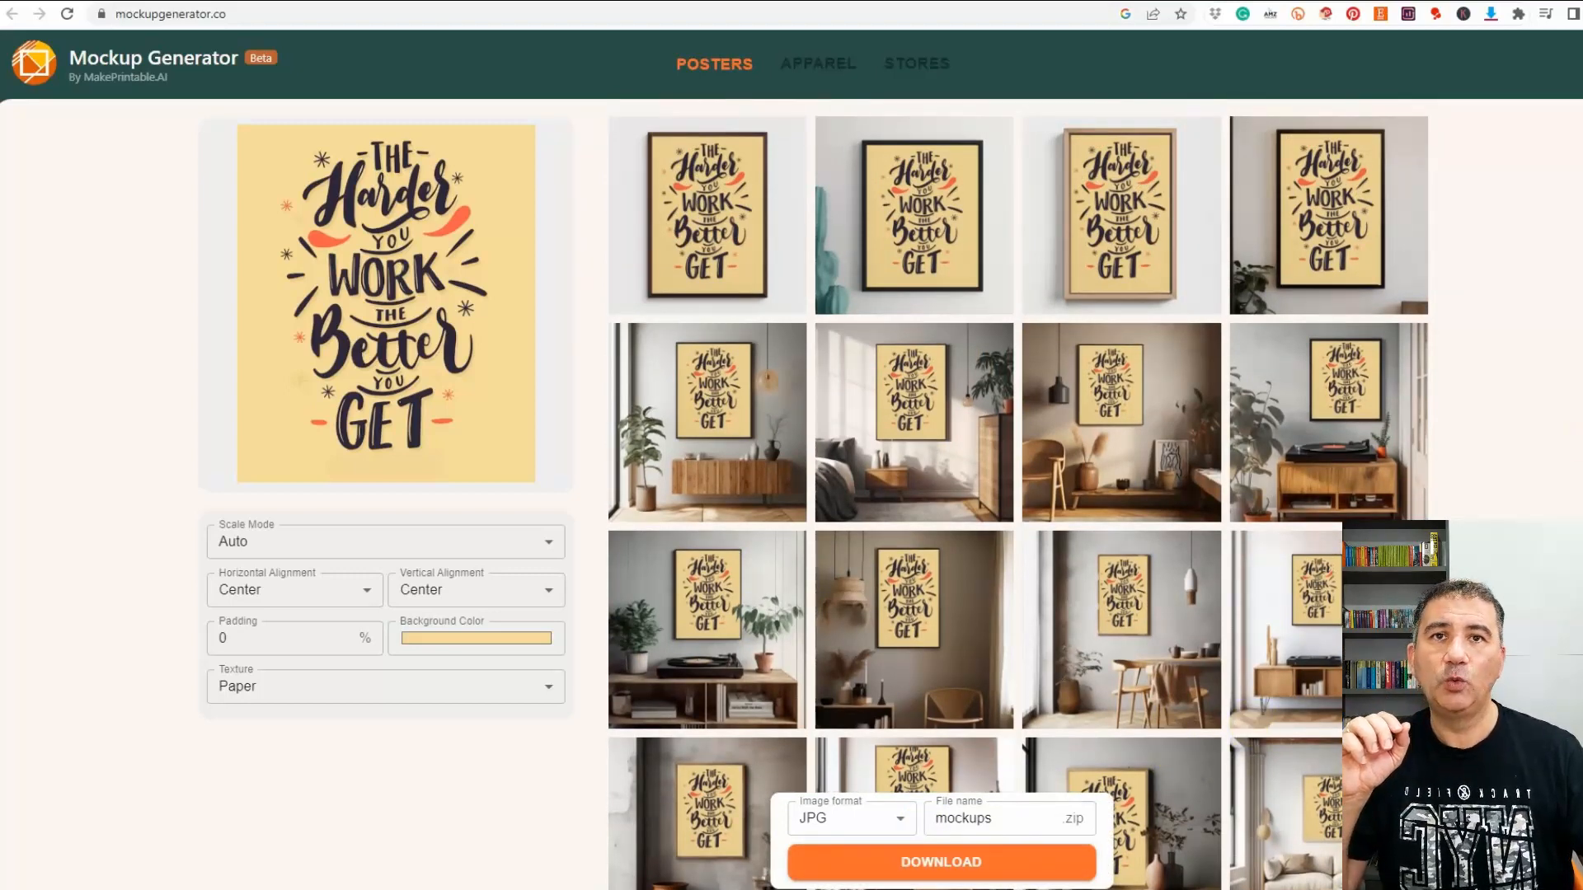
scroll("down", 3)
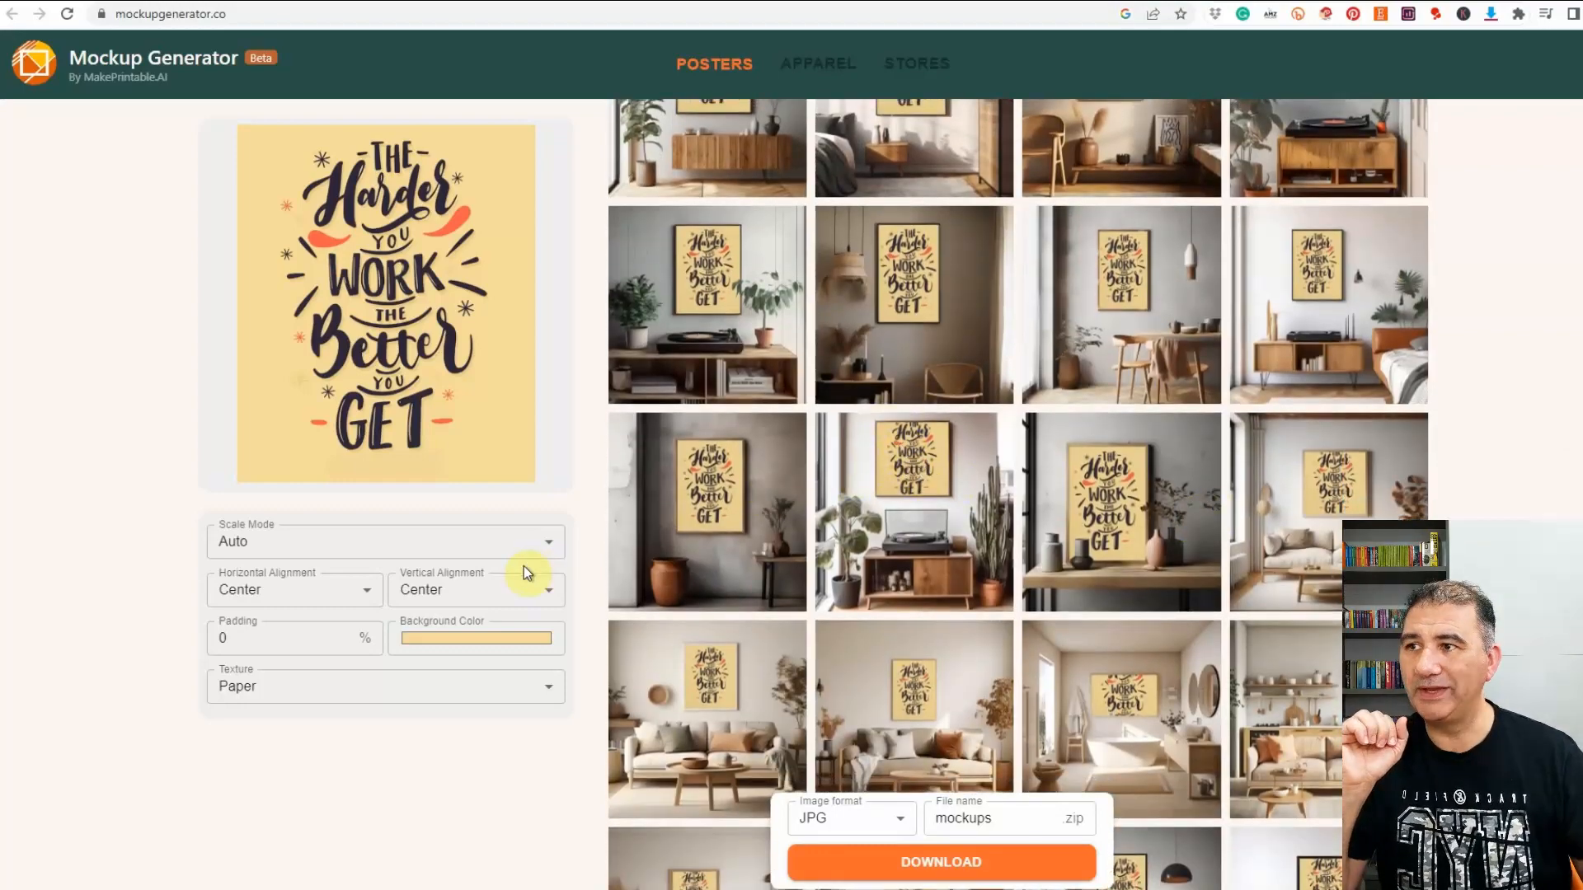
mouse_move(351, 649)
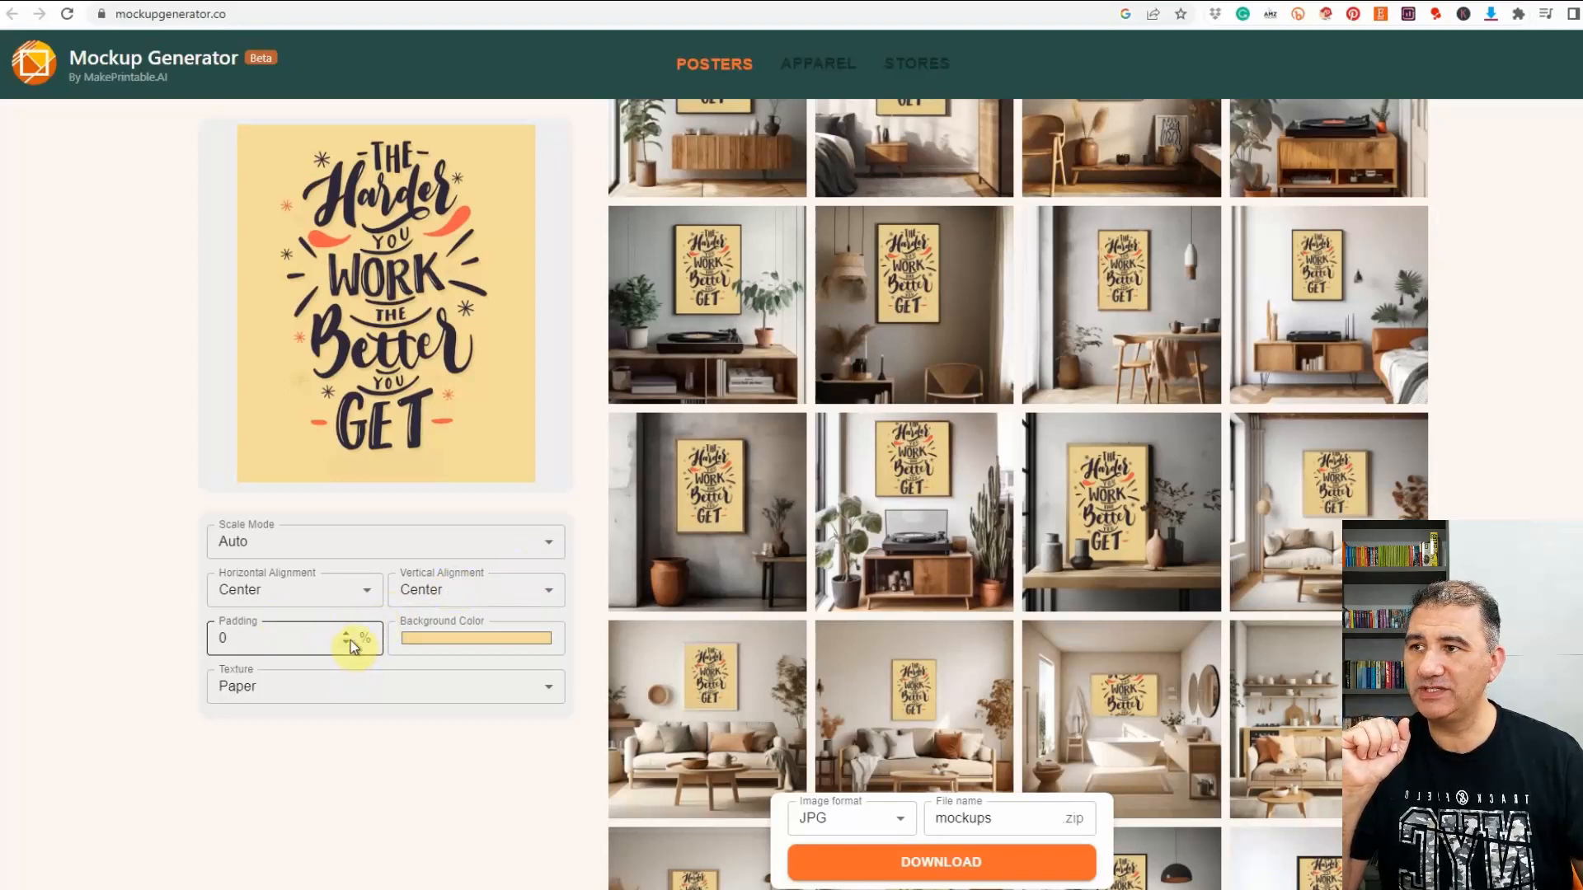
- Set padding to 10%, regenerate the mockups and scroll through the results
left_click(247, 639)
type("10")
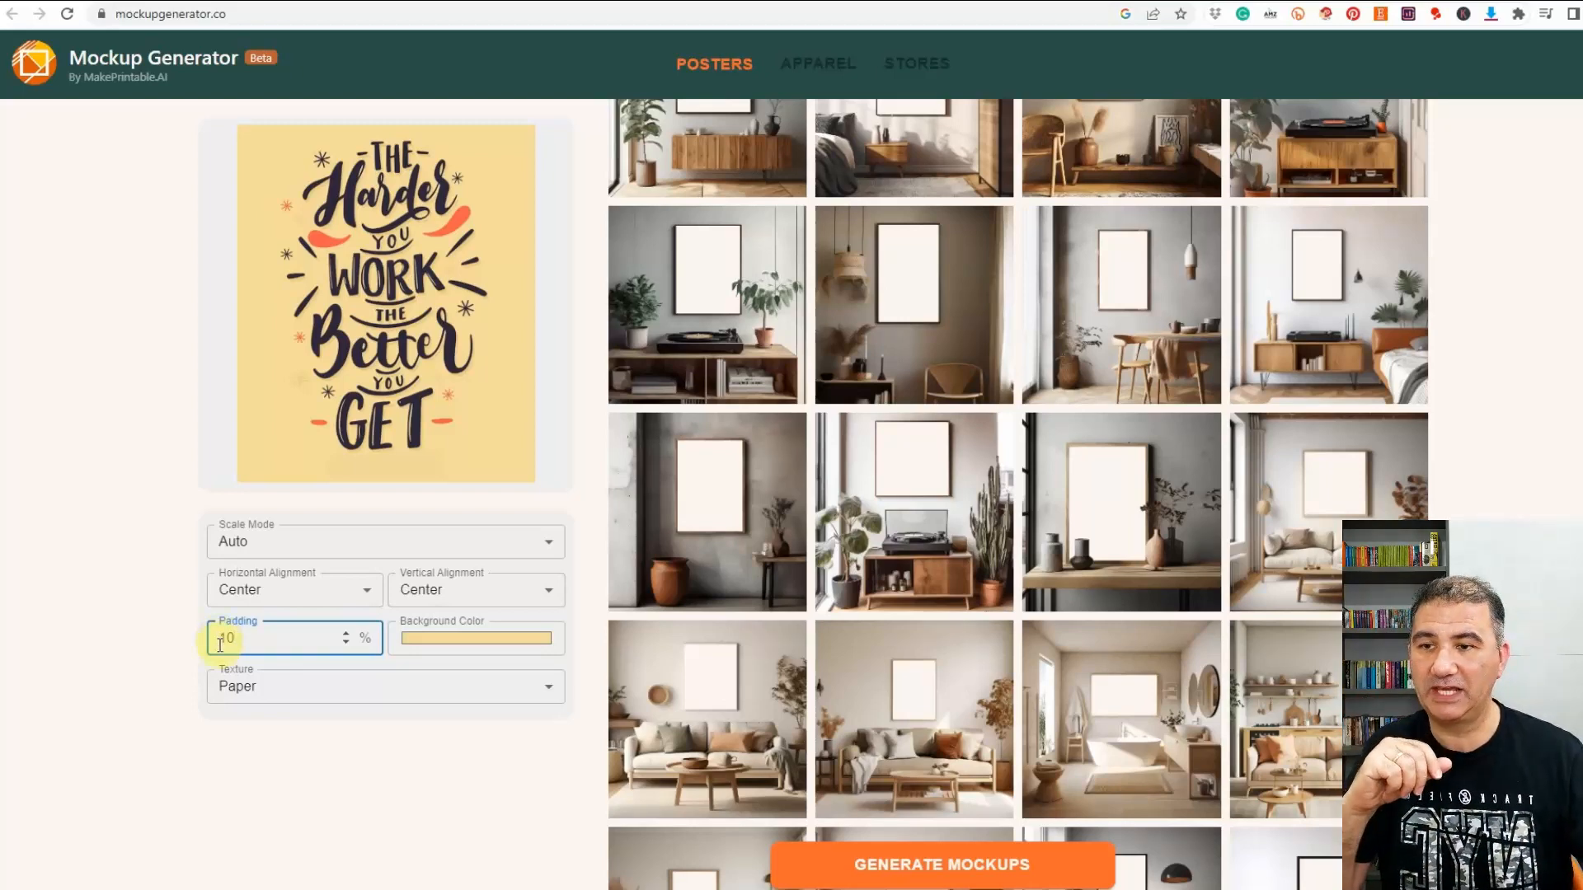
left_click(940, 866)
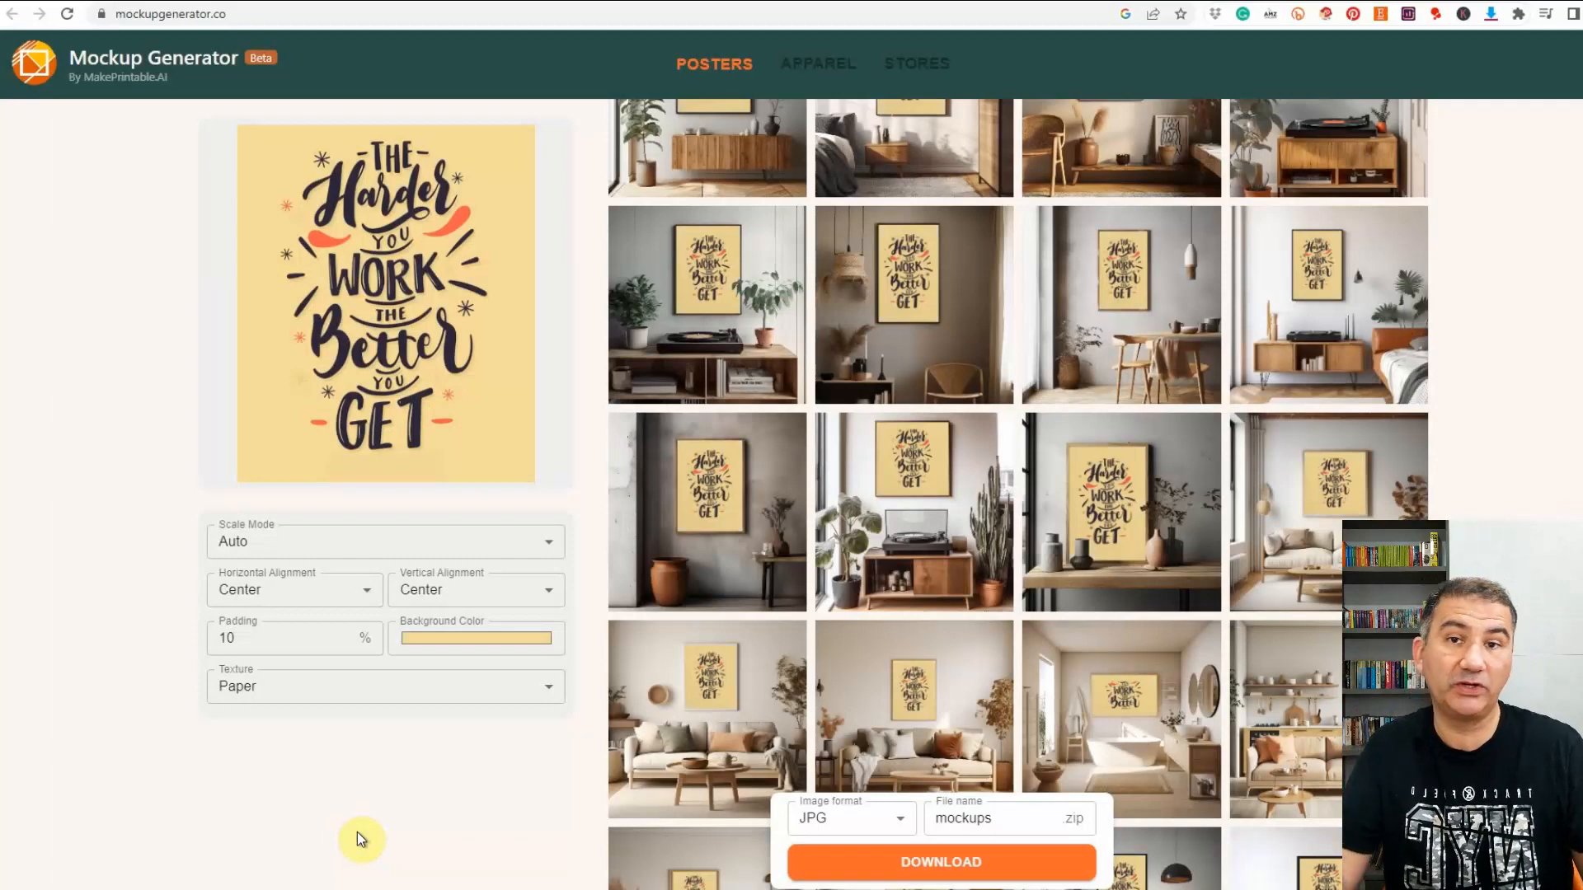
mouse_move(1123, 699)
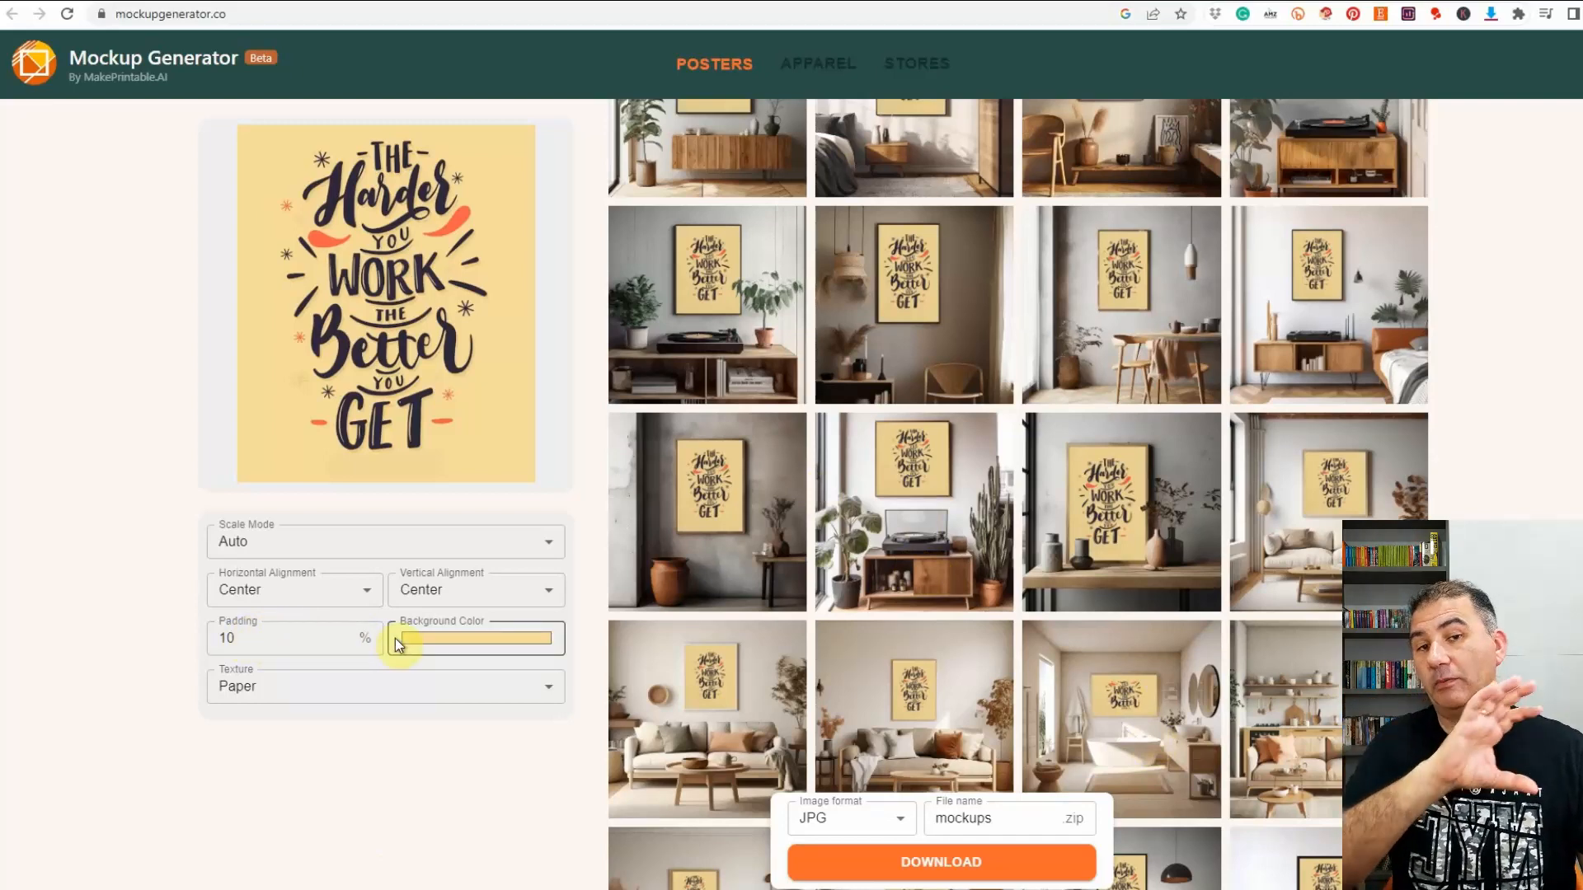
mouse_move(1056, 683)
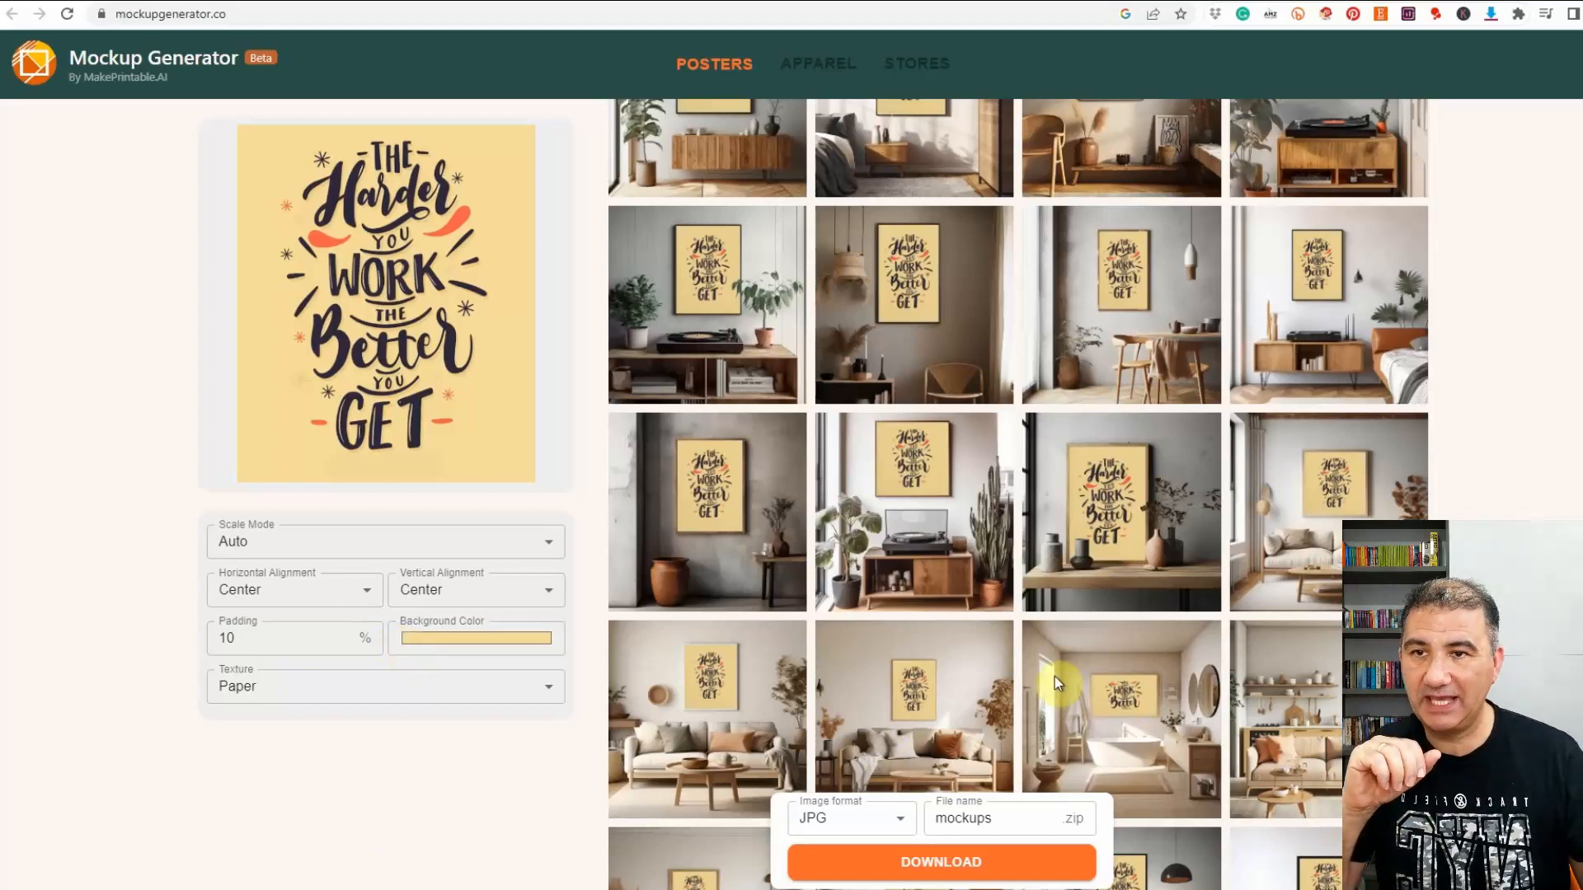
scroll("down", 3)
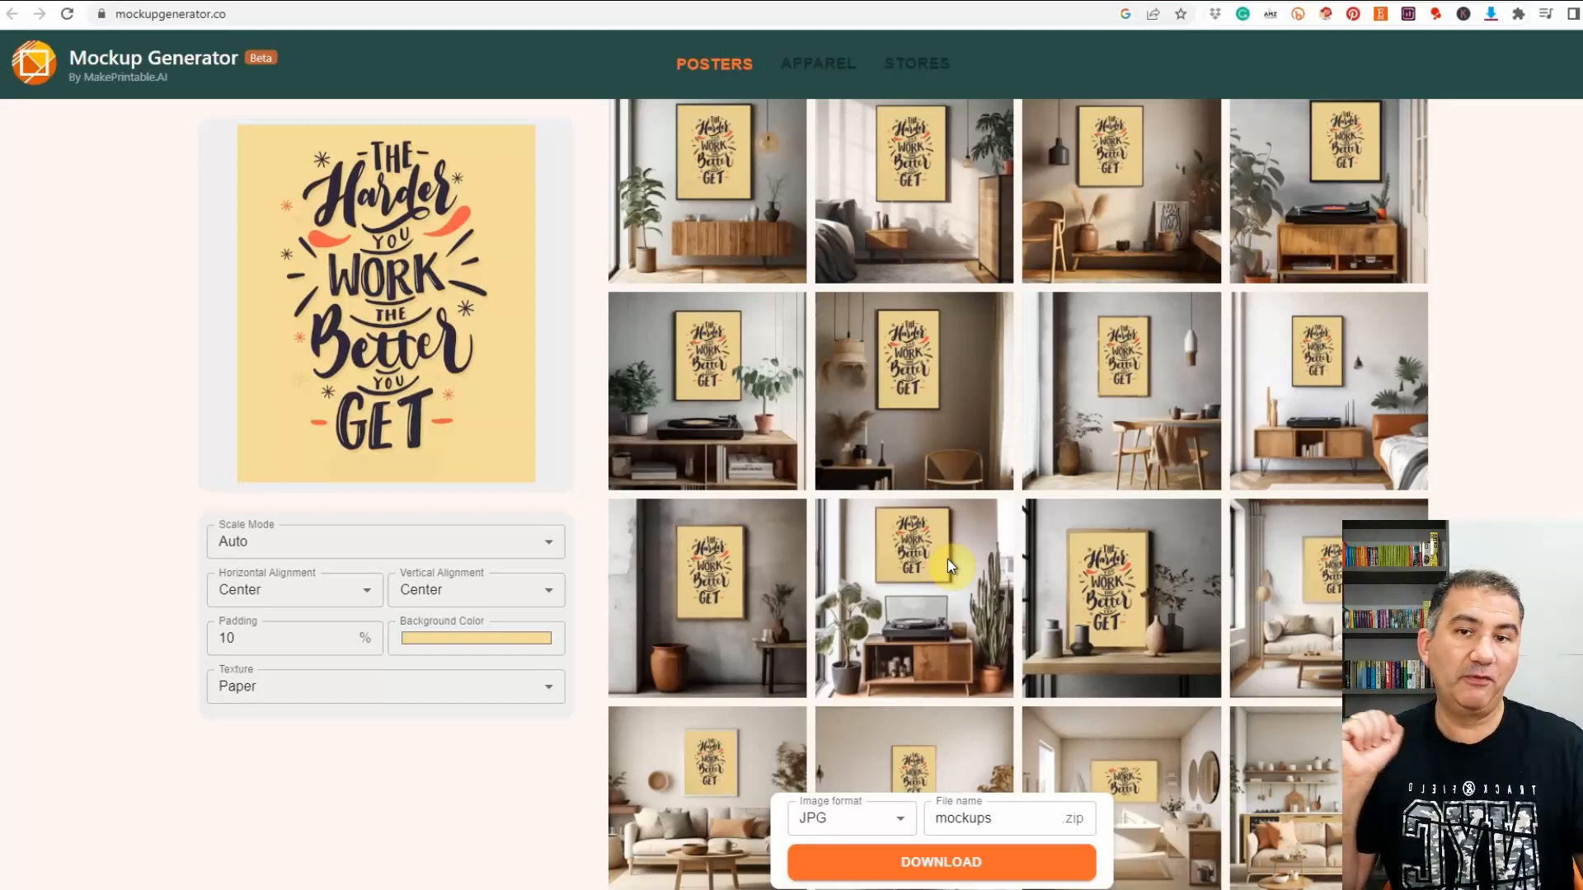
mouse_move(965, 585)
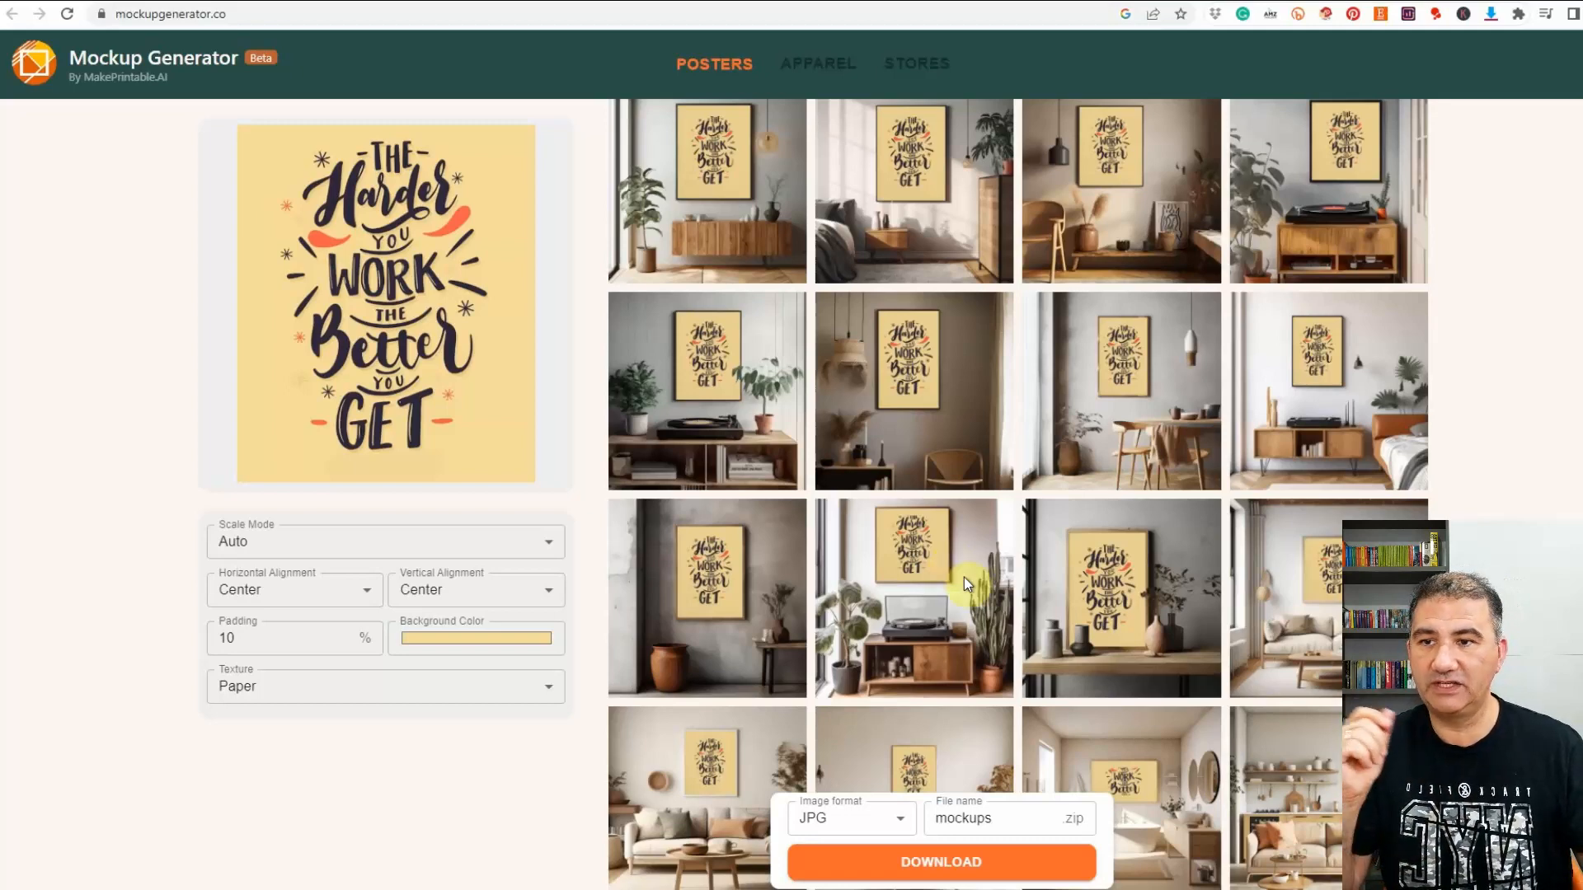
left_click(939, 817)
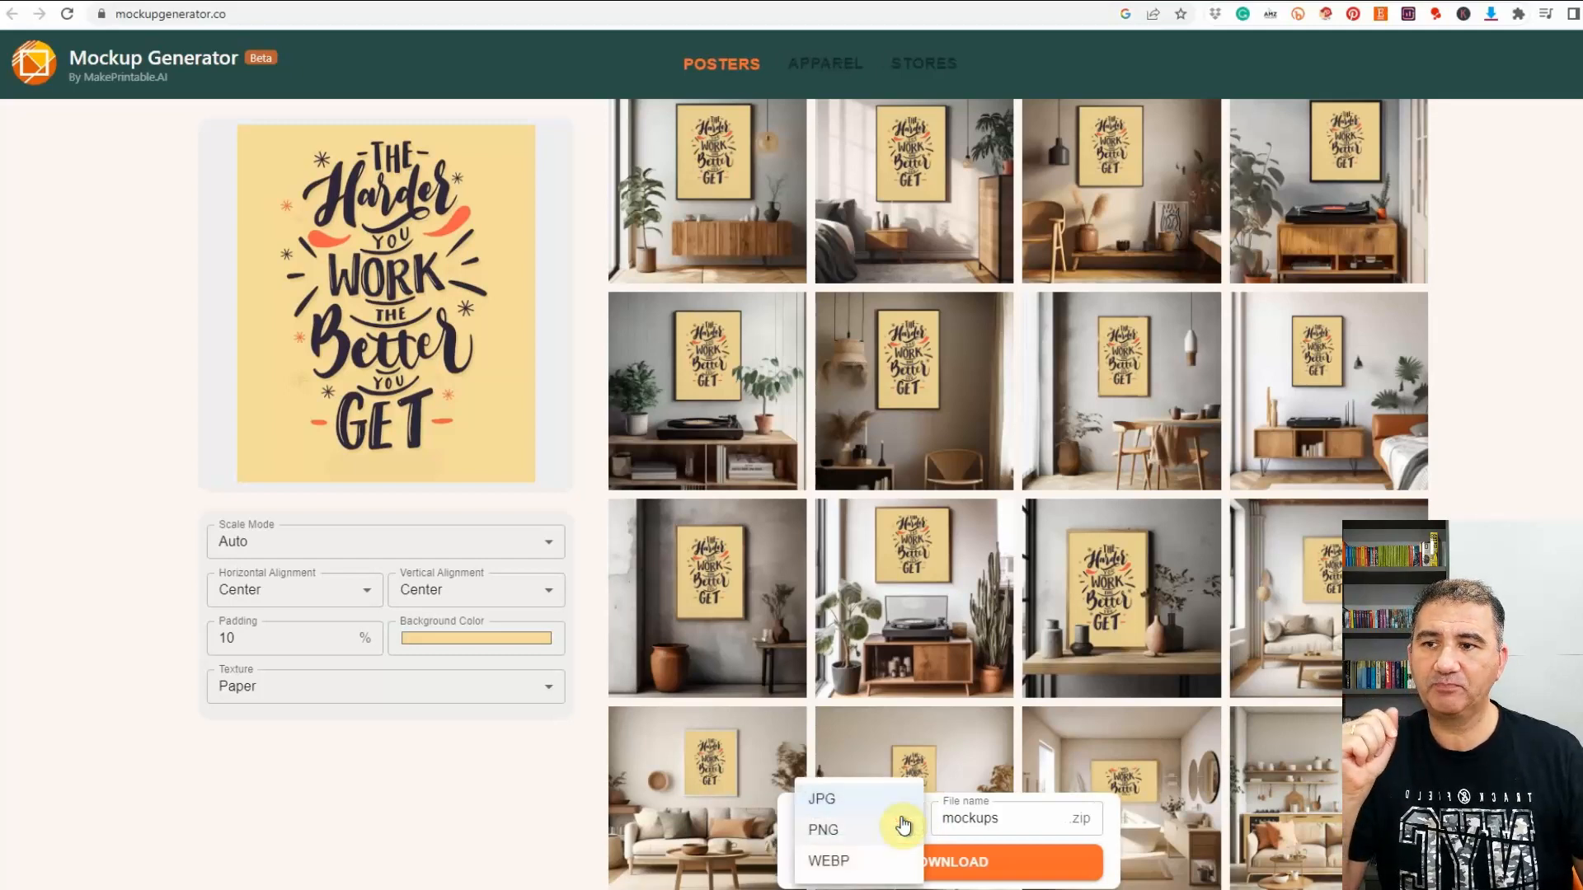
mouse_move(842, 874)
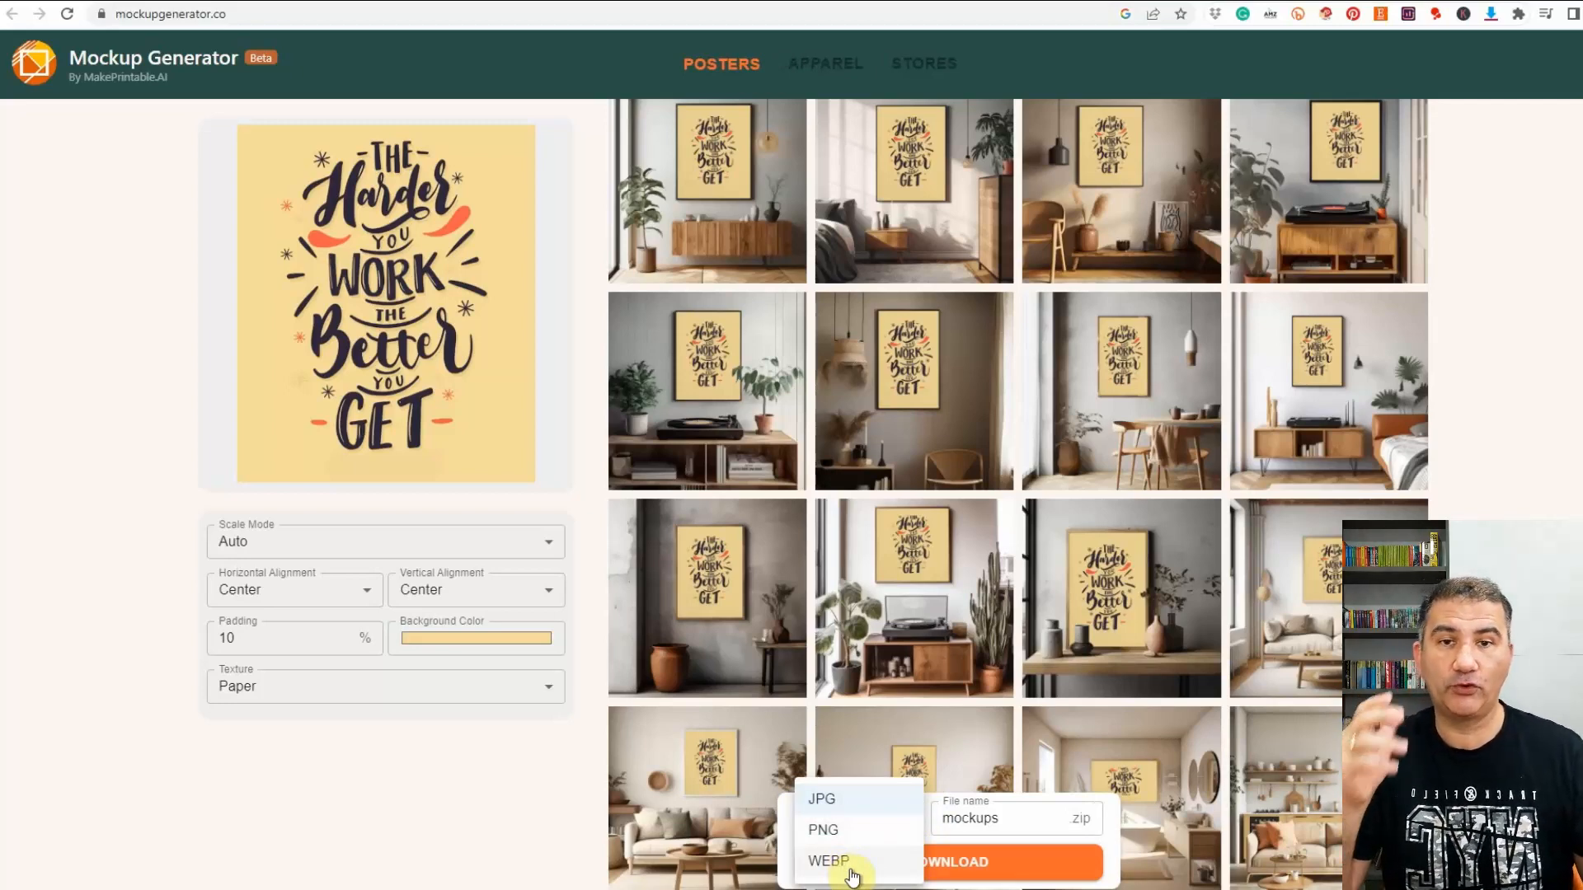
mouse_move(839, 843)
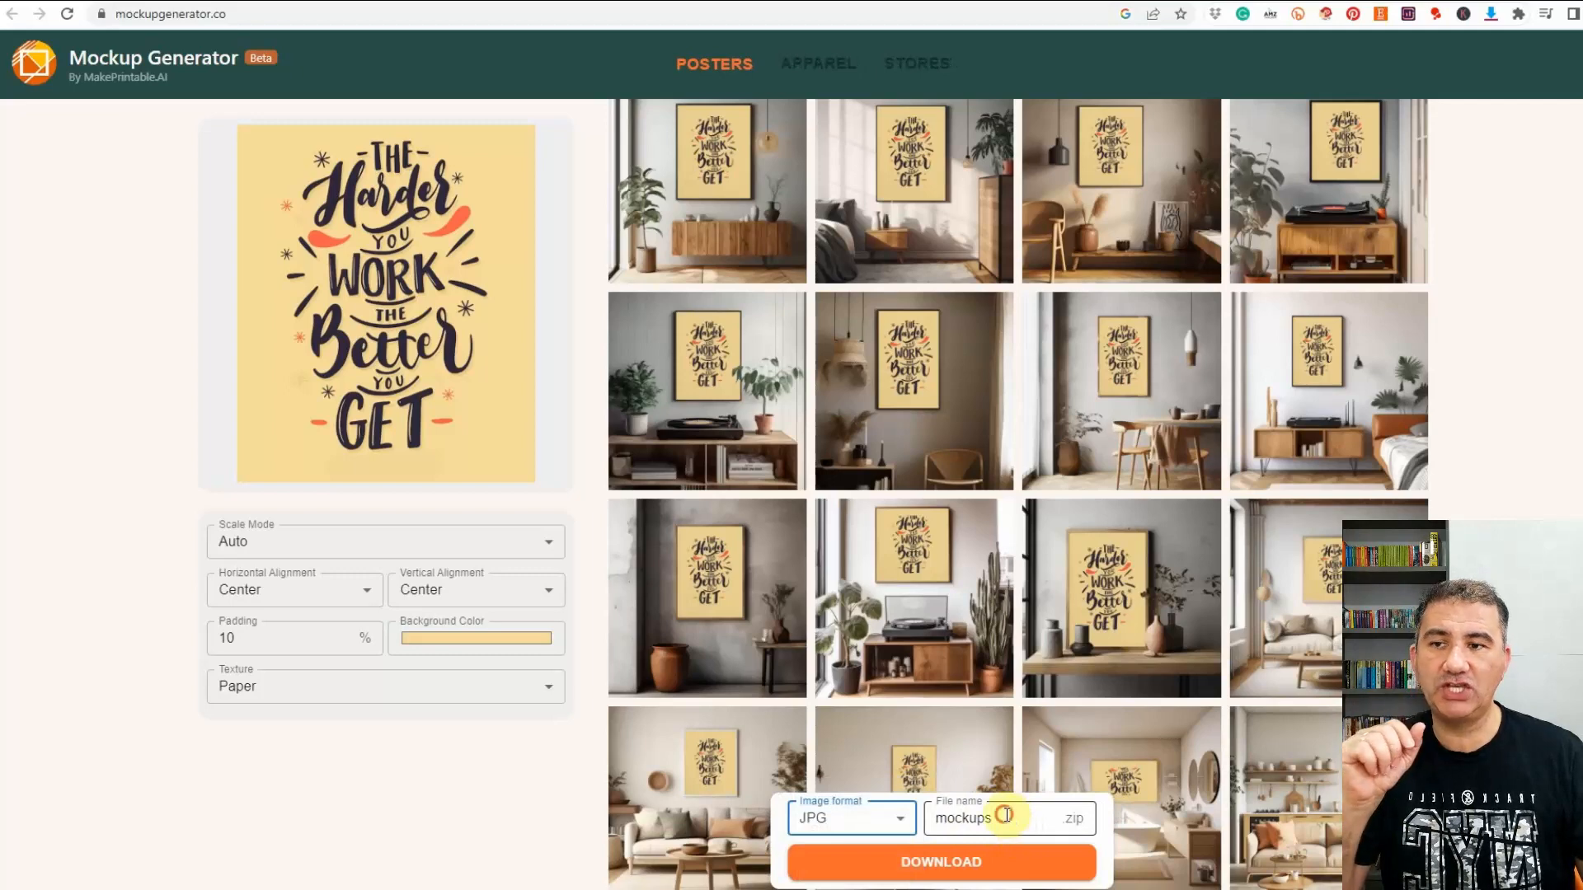
- Download the mockups as a JPG zip named 'work inpiration' and open it
double_click(964, 817)
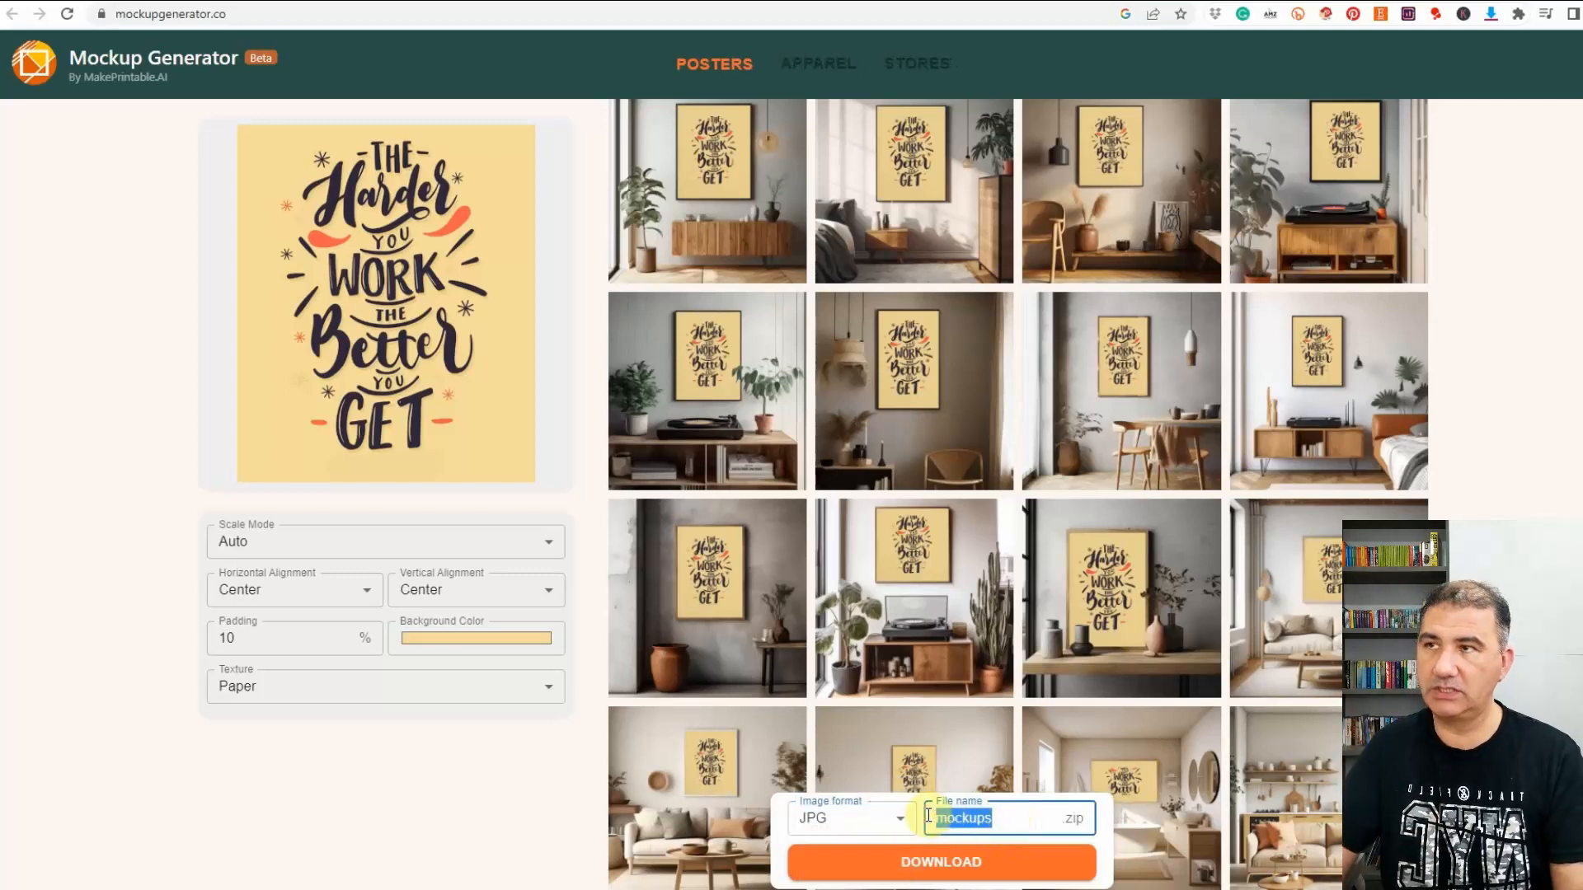
type("work inpiration")
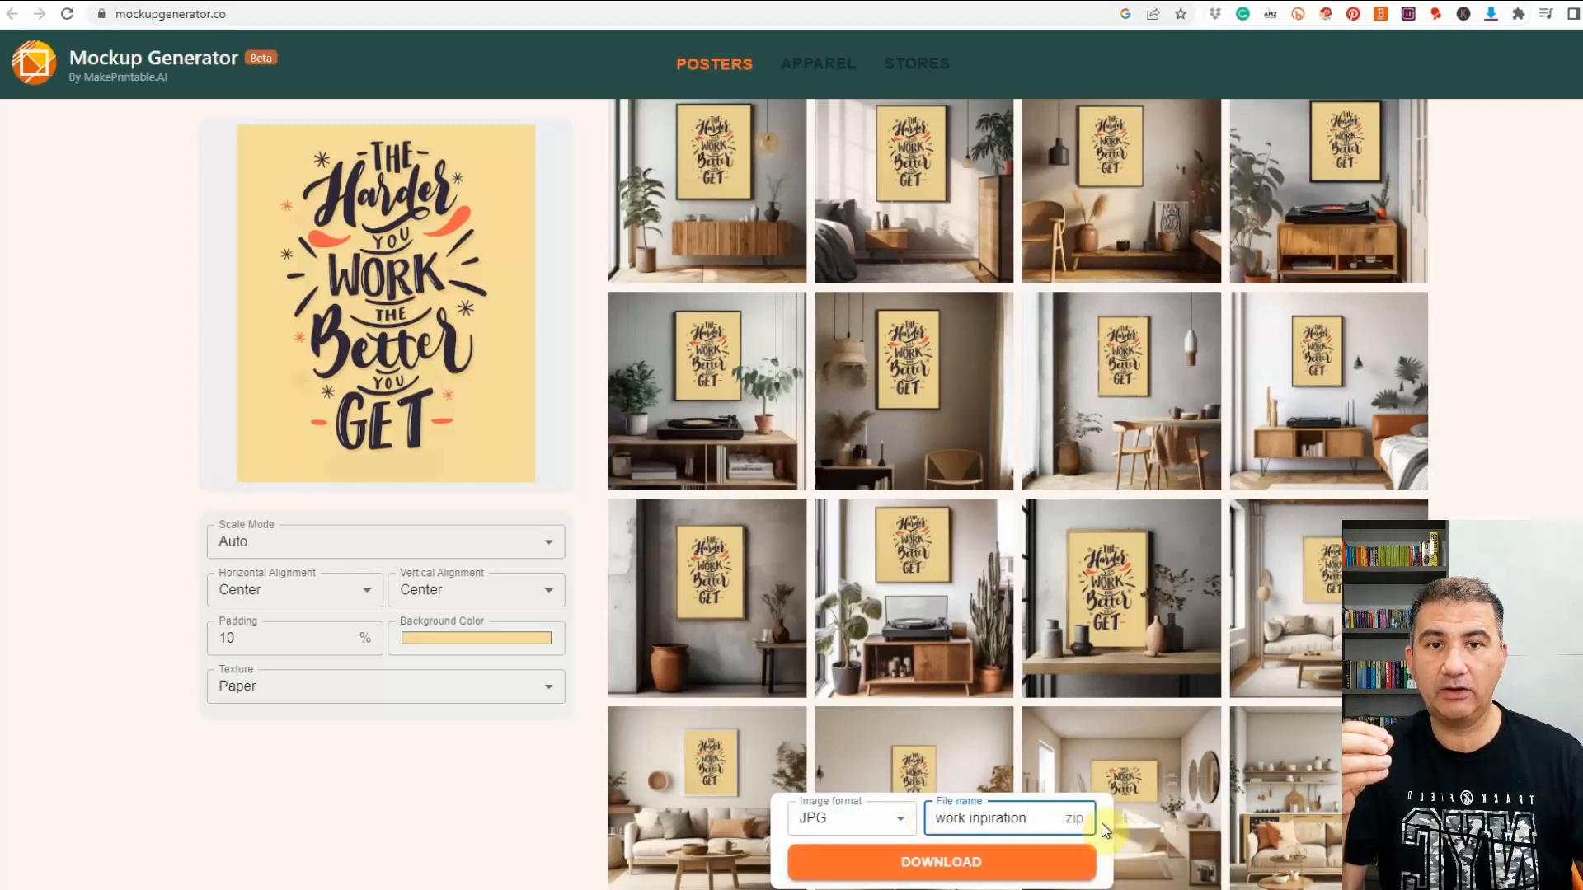
left_click(1034, 818)
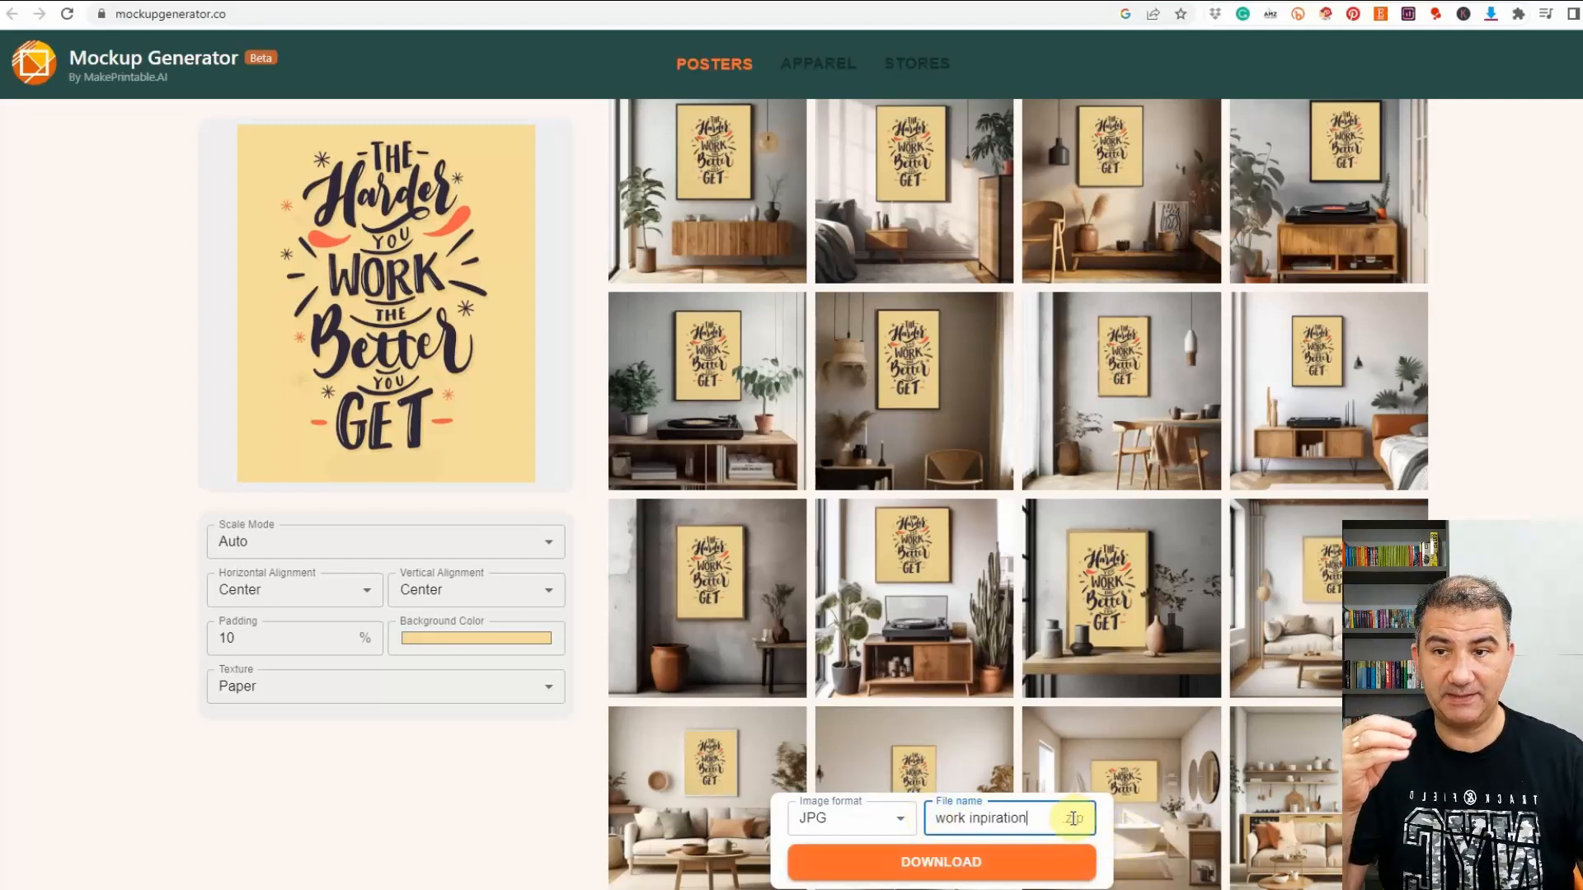
left_click(940, 884)
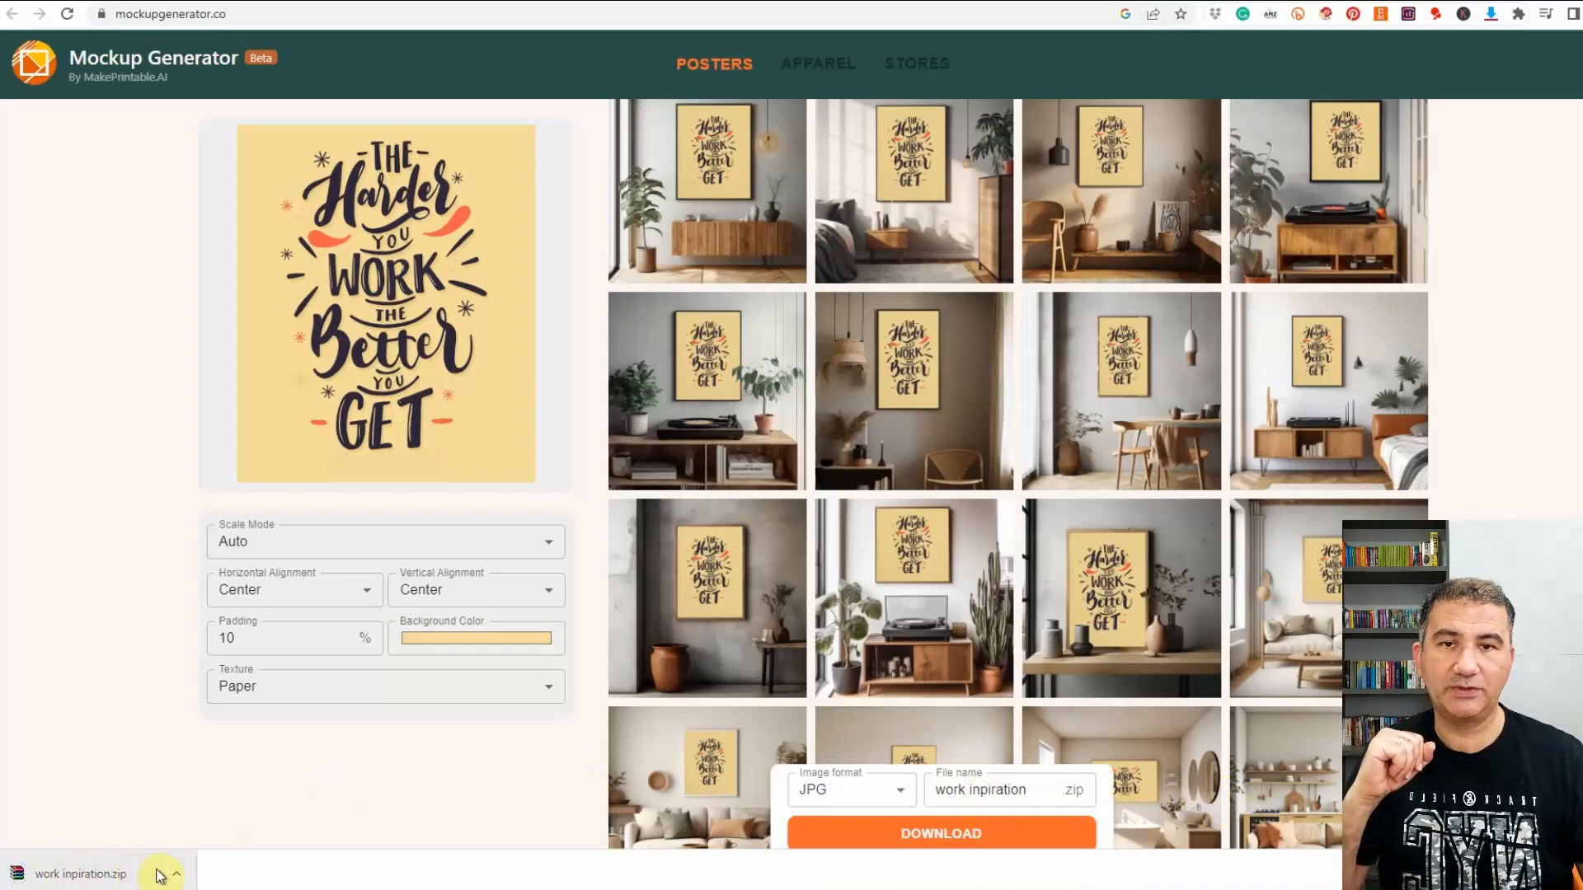
left_click(173, 875)
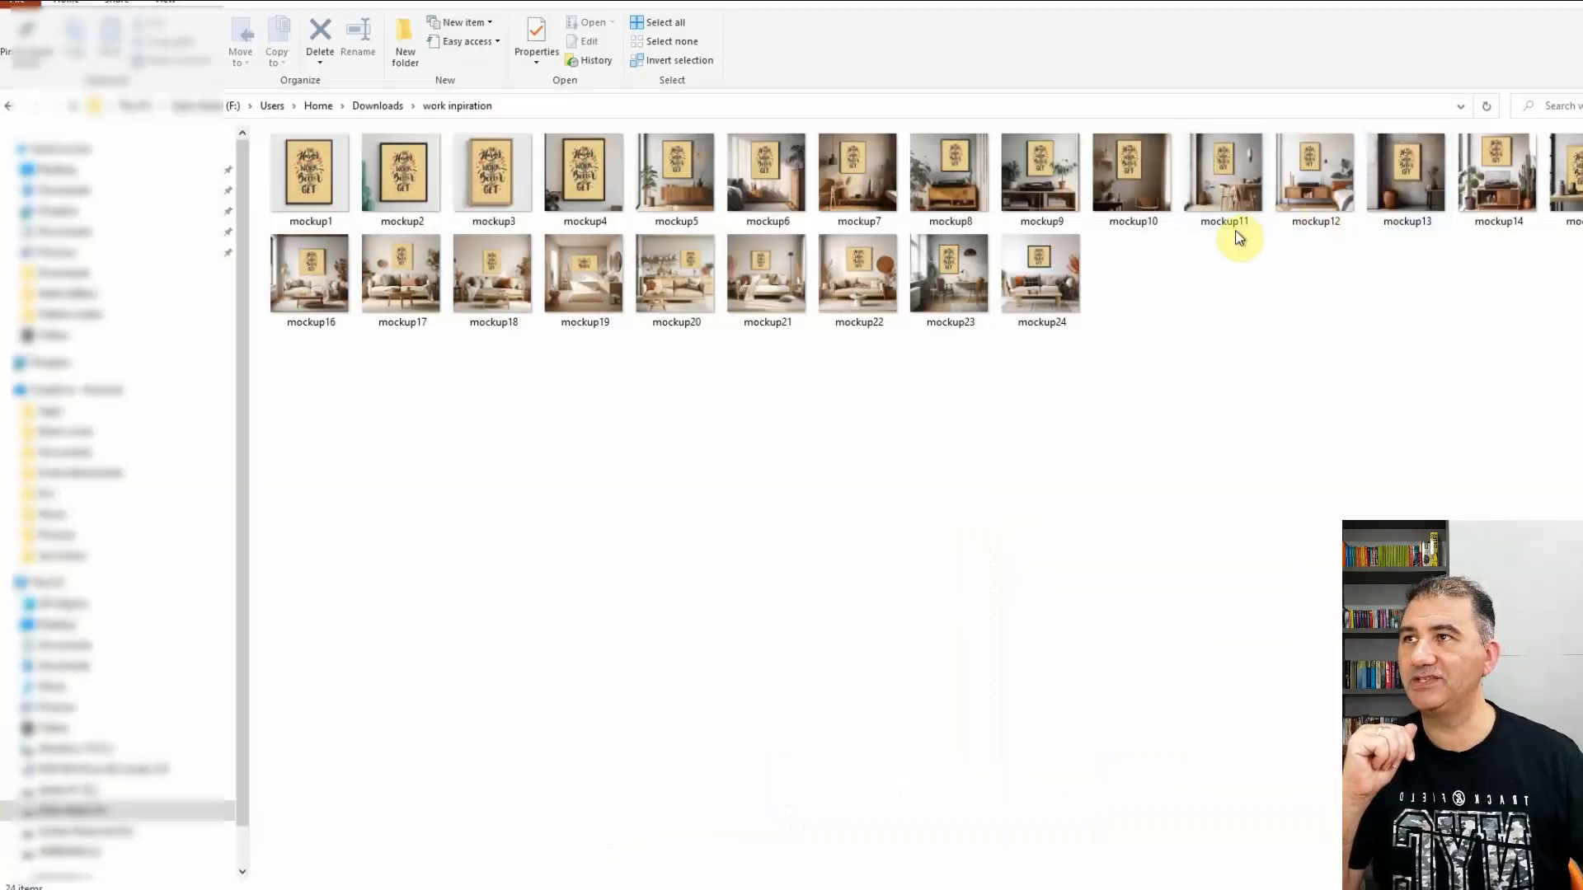
- Switch to Large icons and scroll through mockup1 to mockup24
left_click(171, 4)
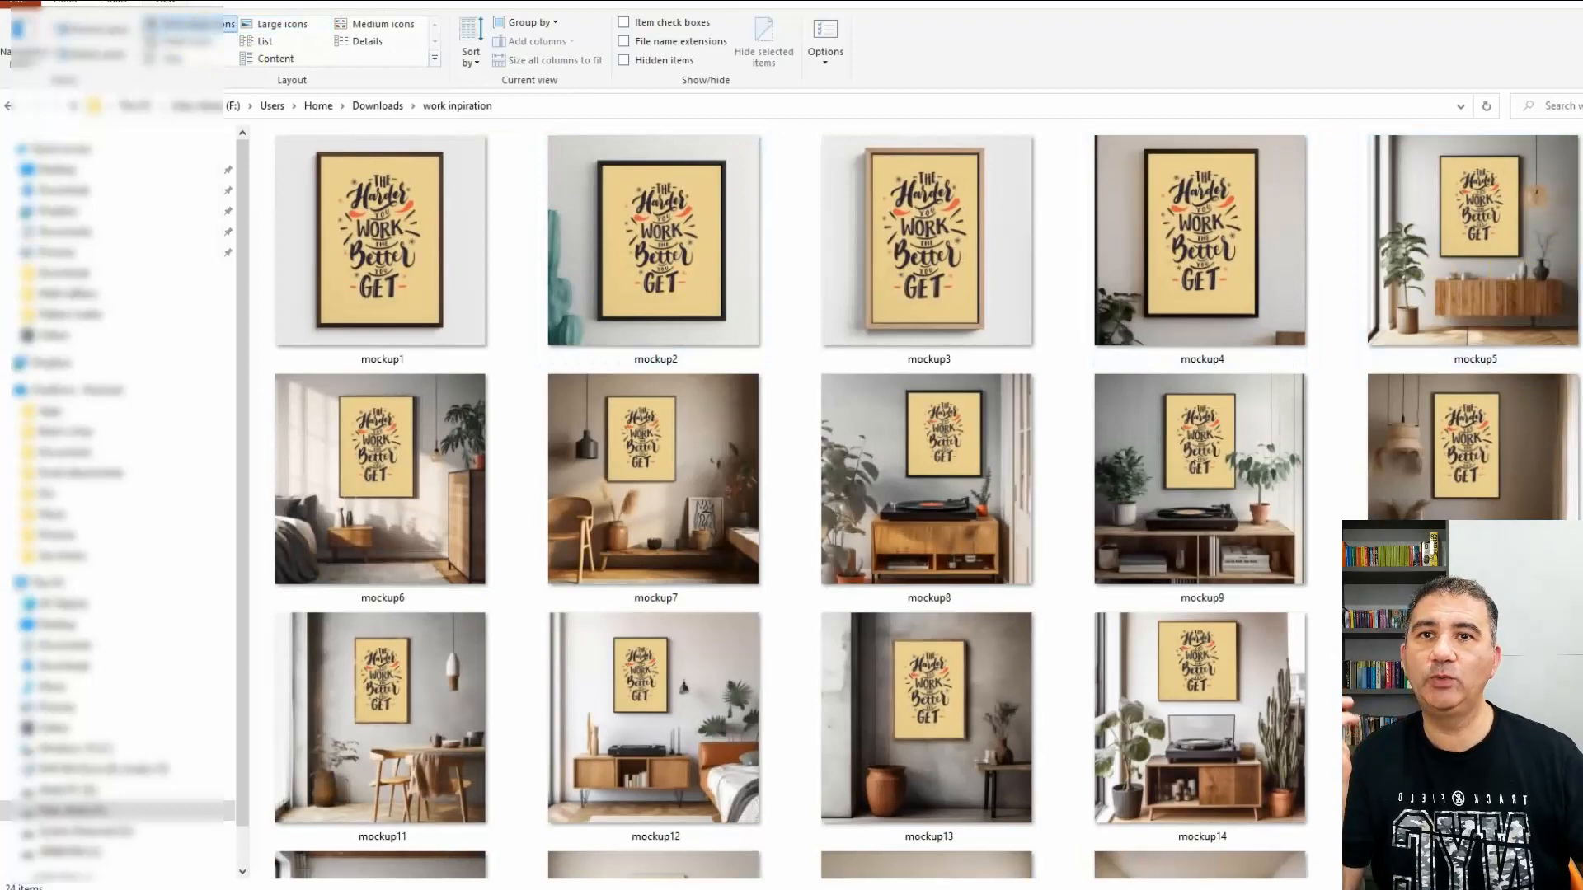
scroll("down", 3)
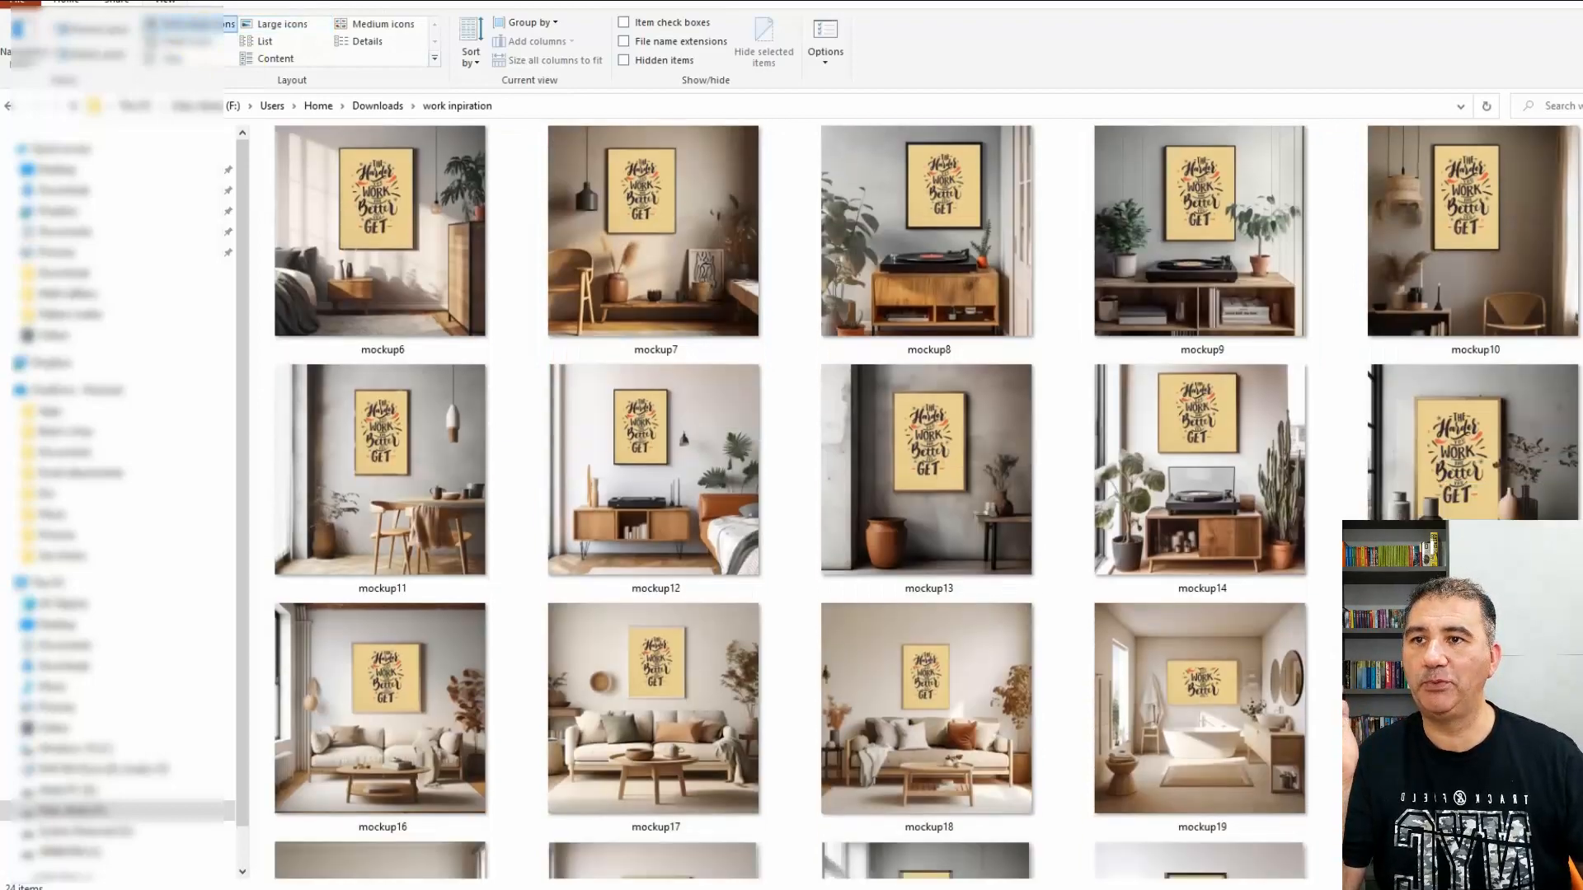
scroll("down", 3)
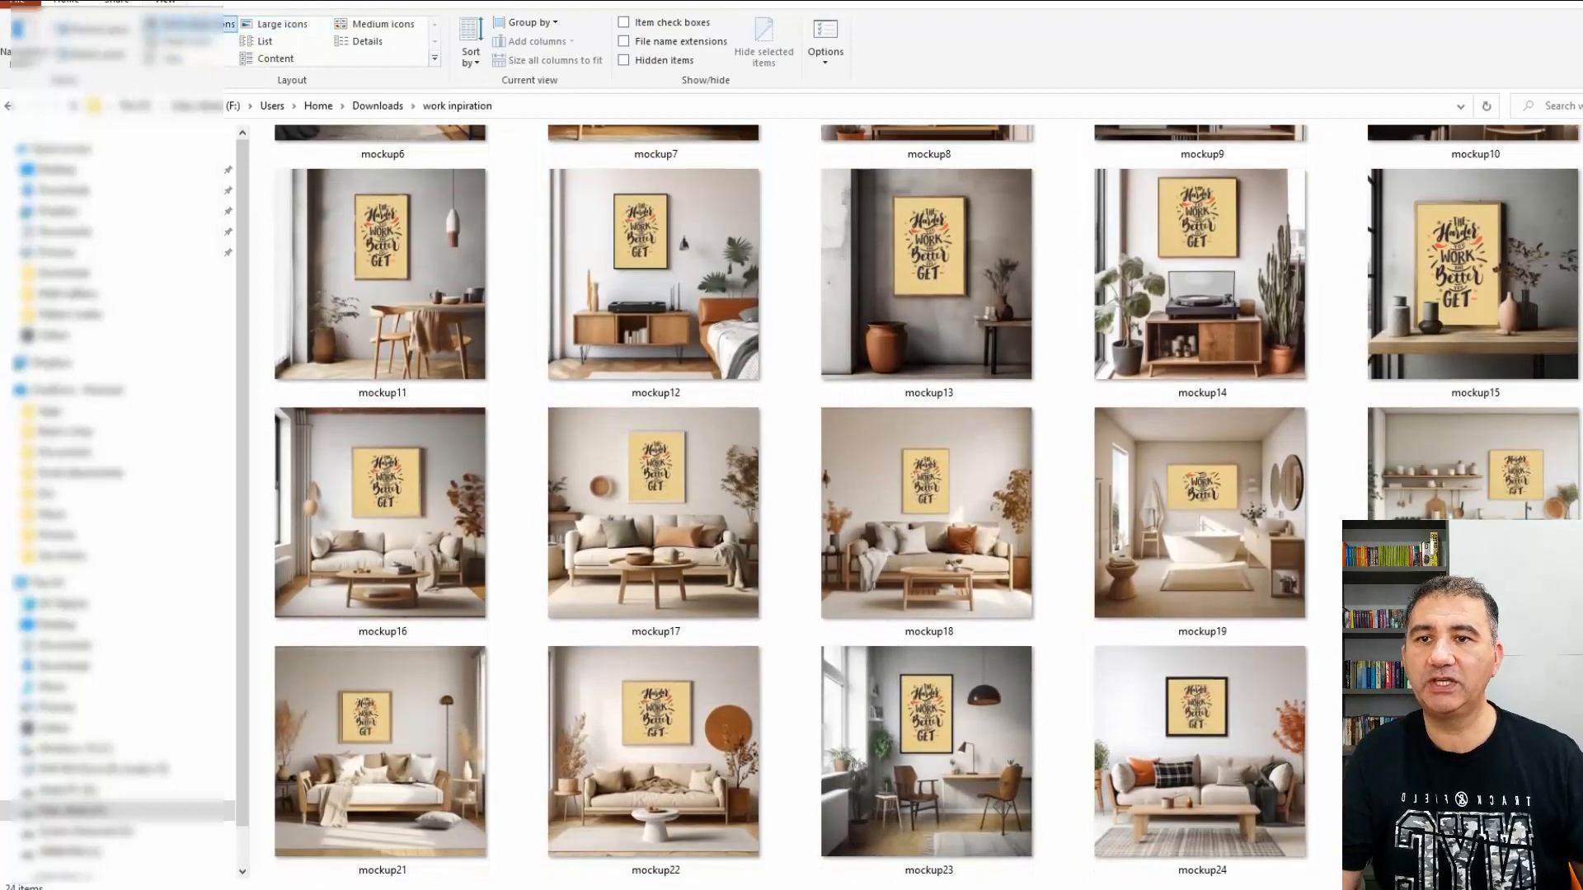